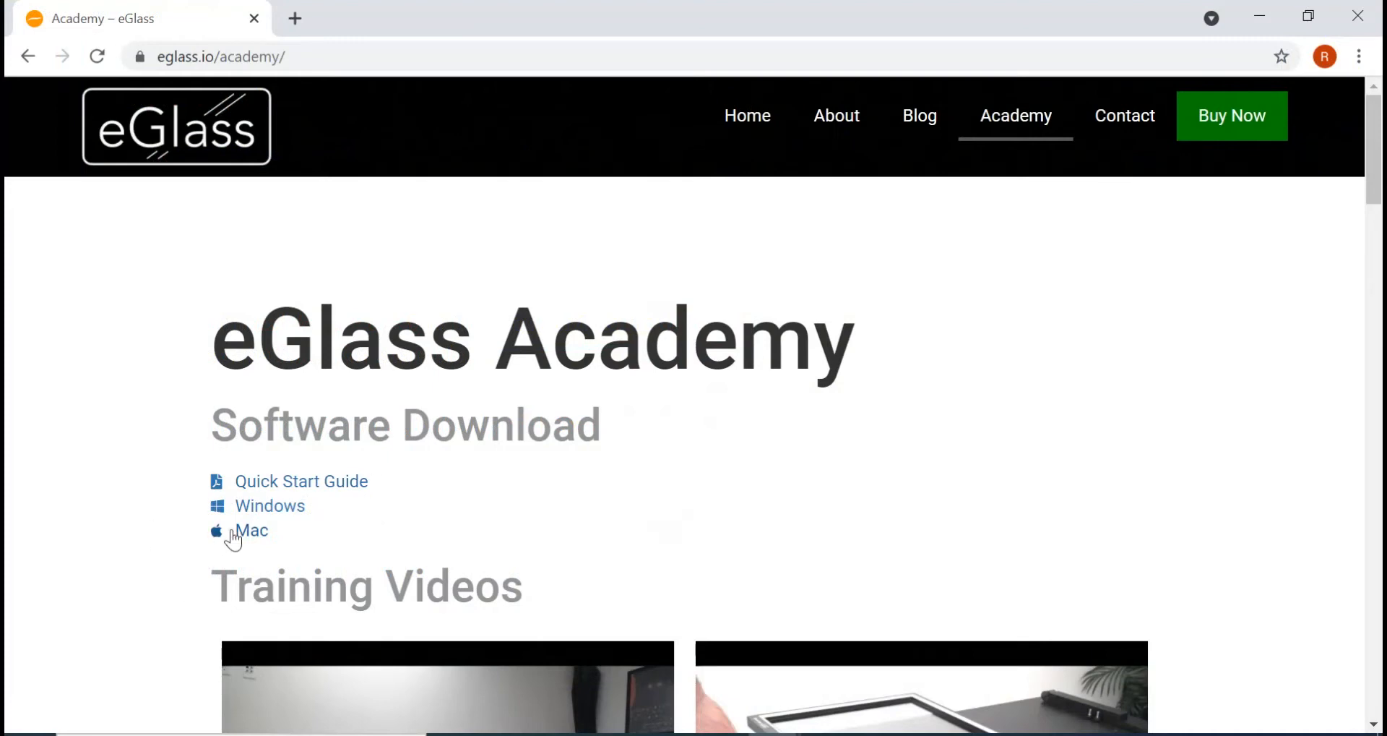
mouse_move(370, 469)
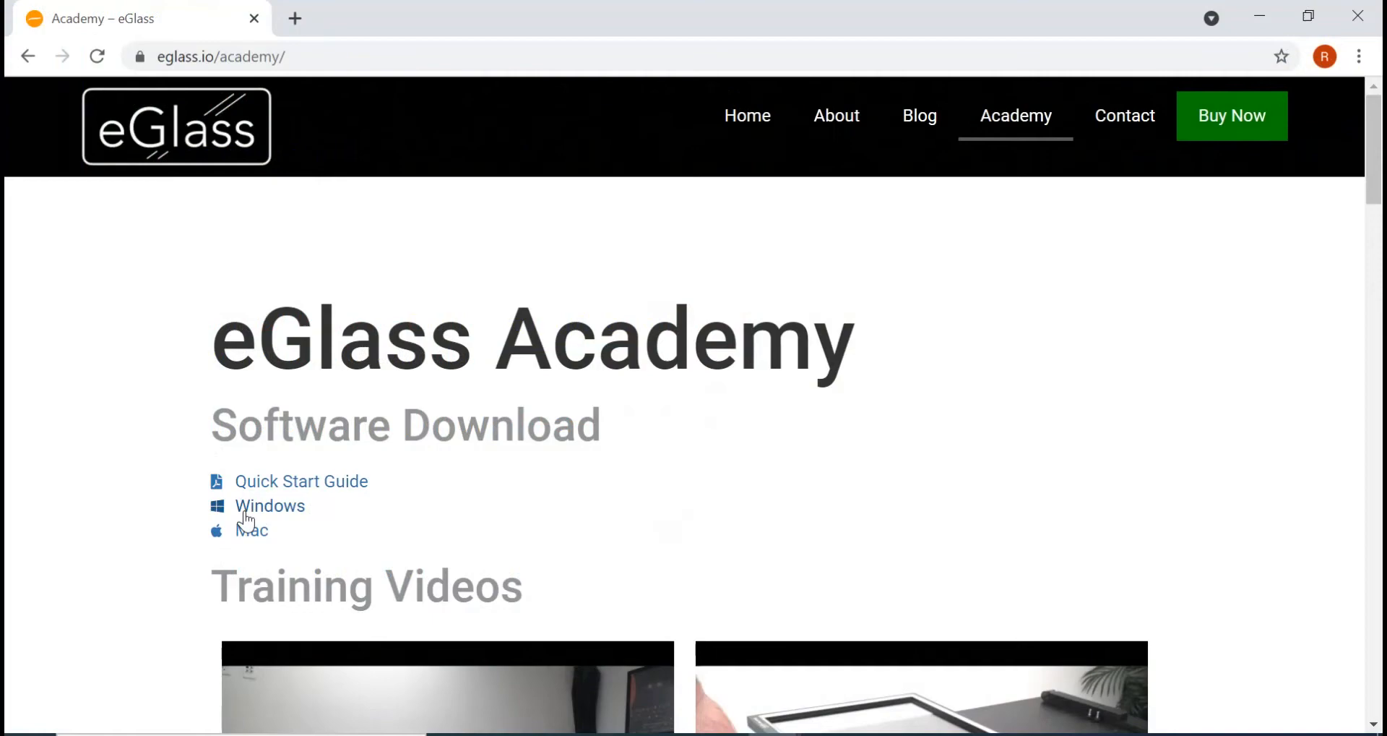
Download the Windows version of eGlass from the Academy Software Download section
click(269, 506)
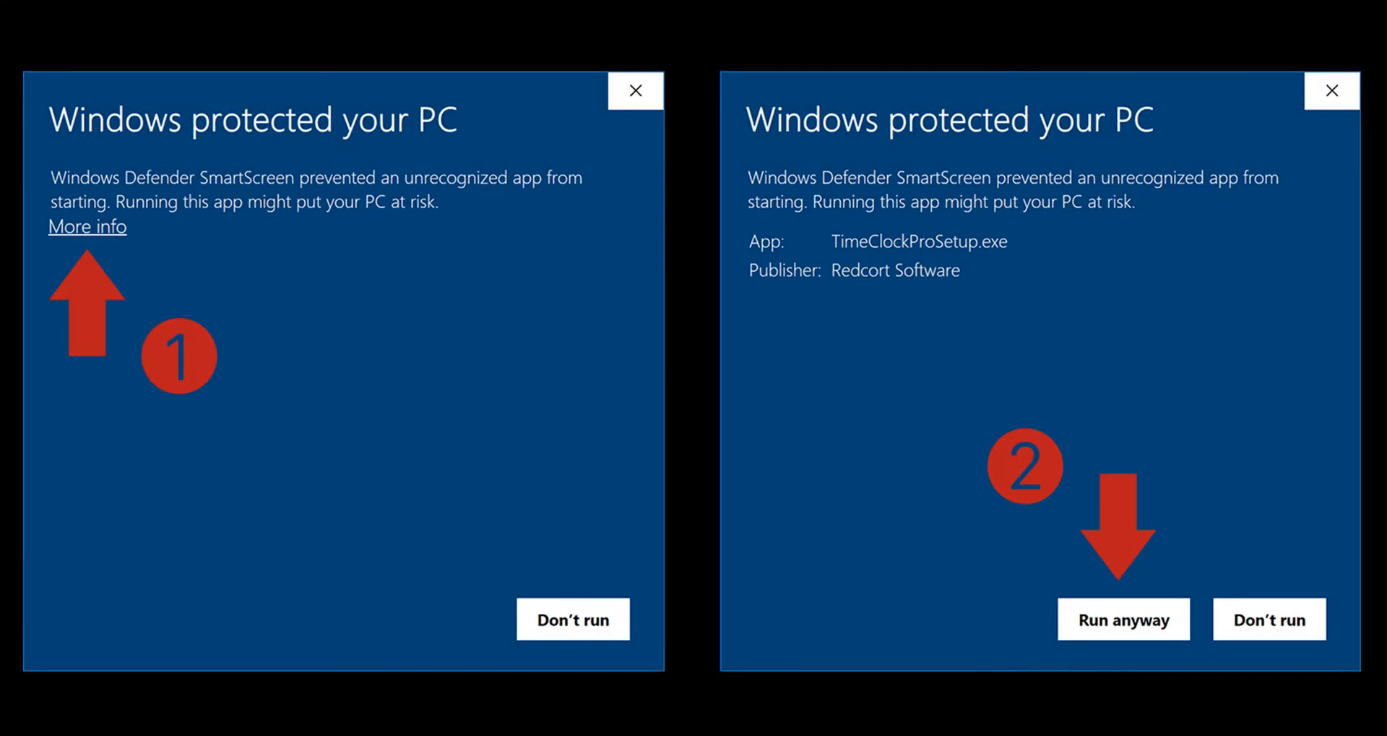
Get past the SmartScreen warning via More info so the installer can run
click(1125, 618)
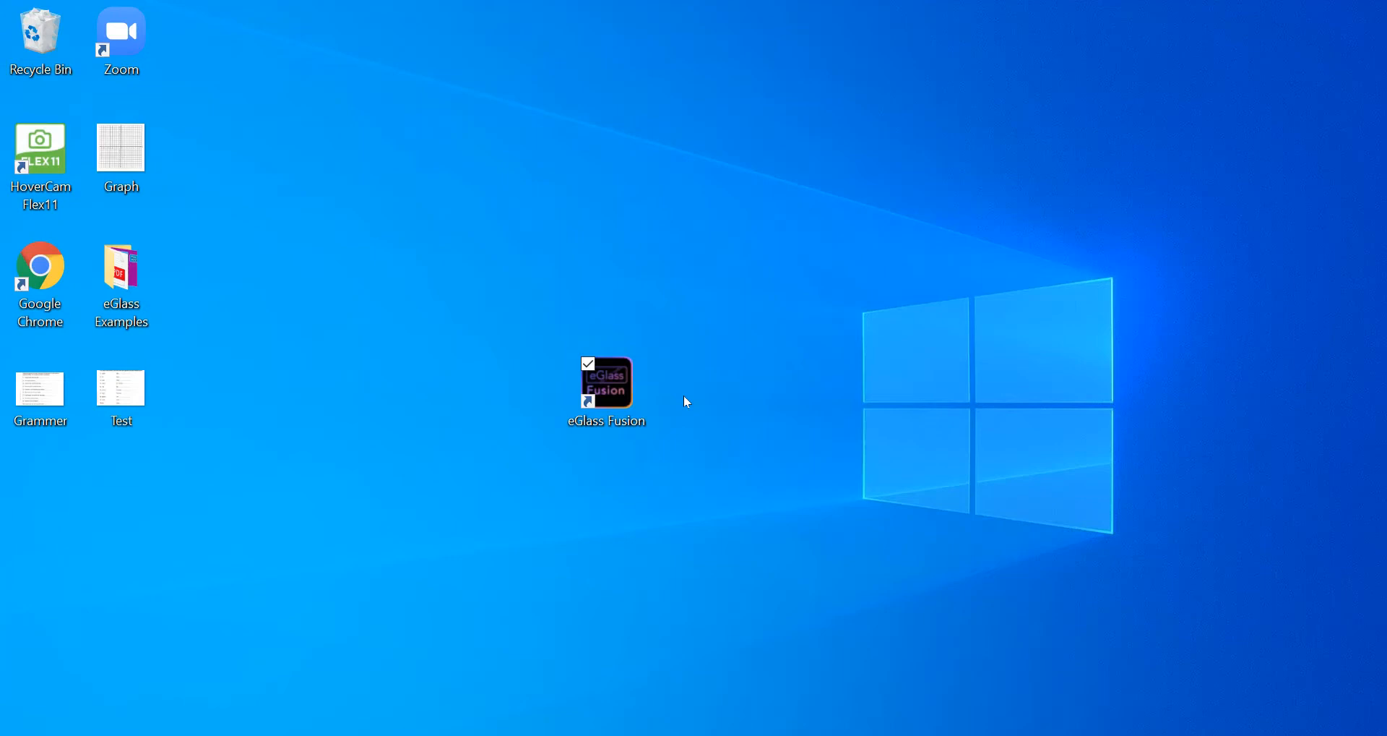
Launch eGlass Fusion from its desktop shortcut and reach the live camera feed
double_click(607, 383)
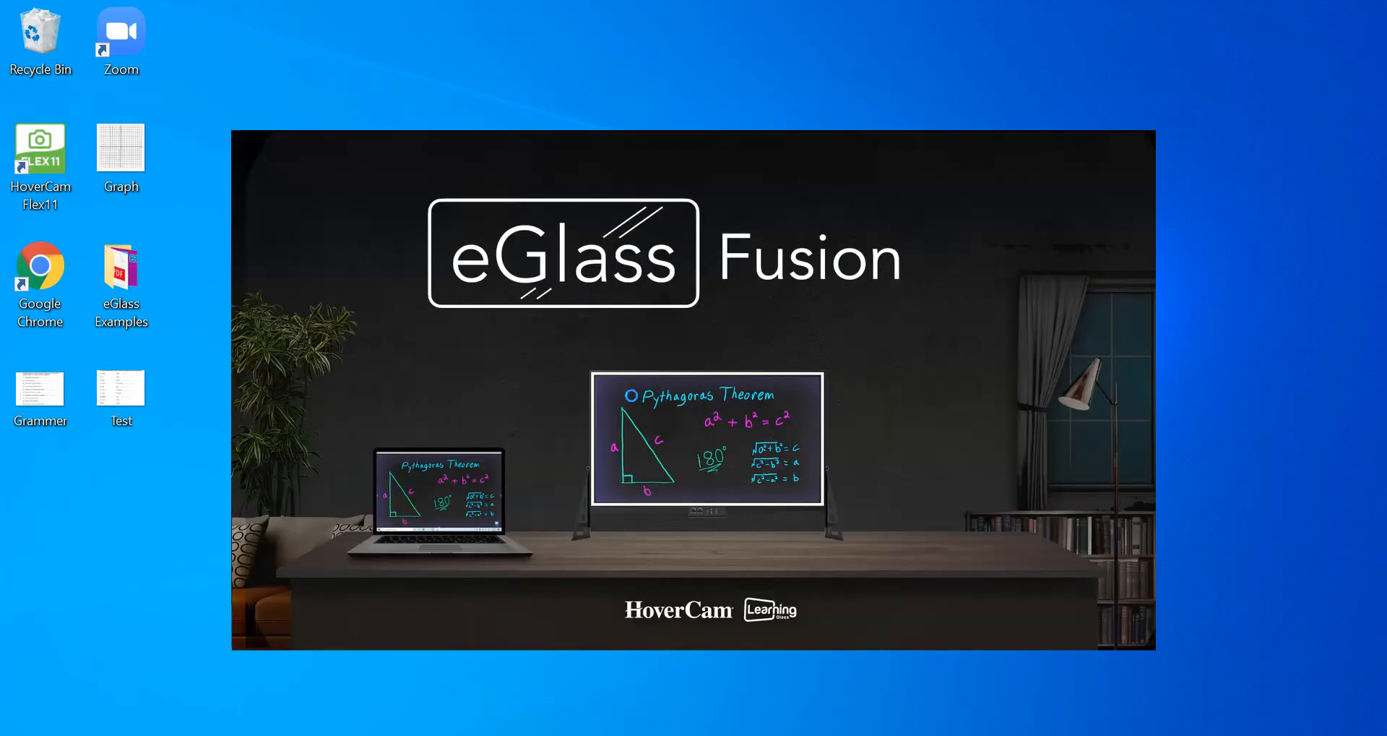
double_click(40, 149)
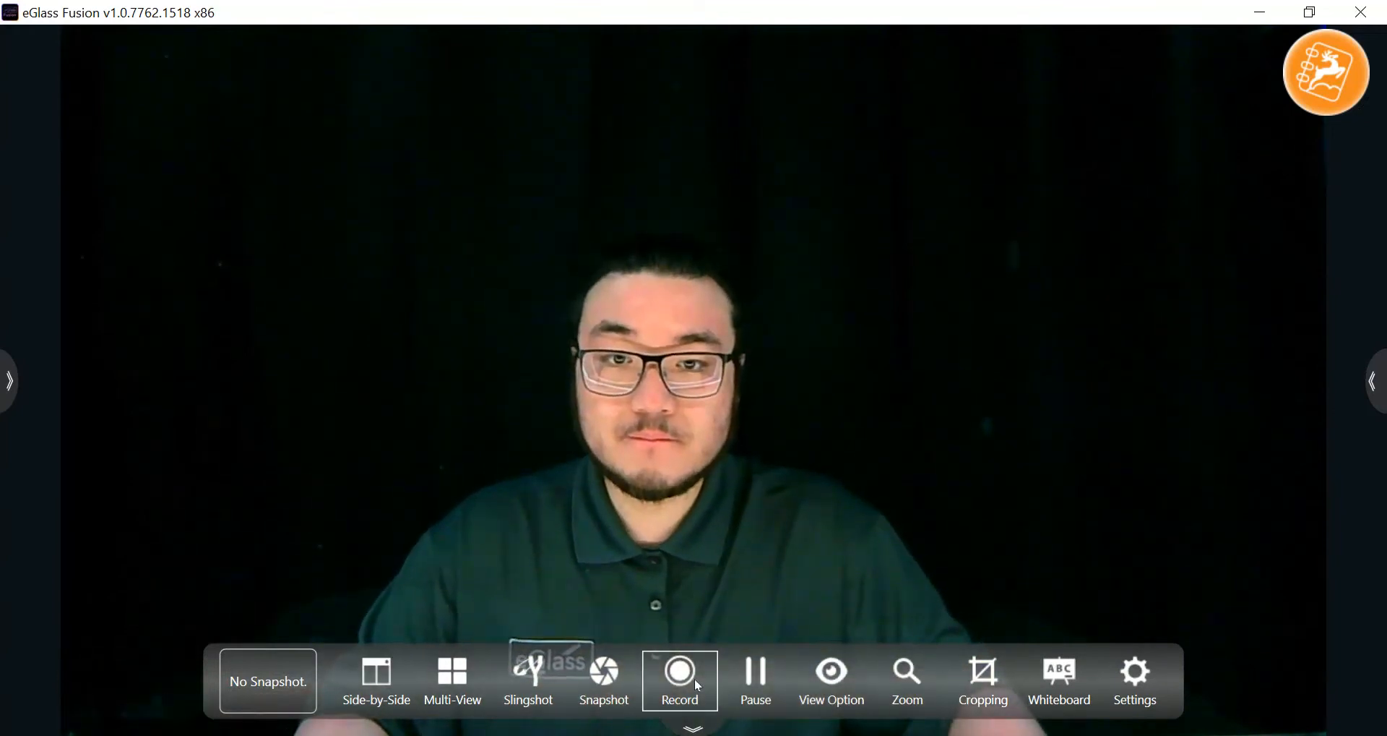
Record the quadratic-formula lesson on camera, stop and save it, then start a screen recording
click(679, 680)
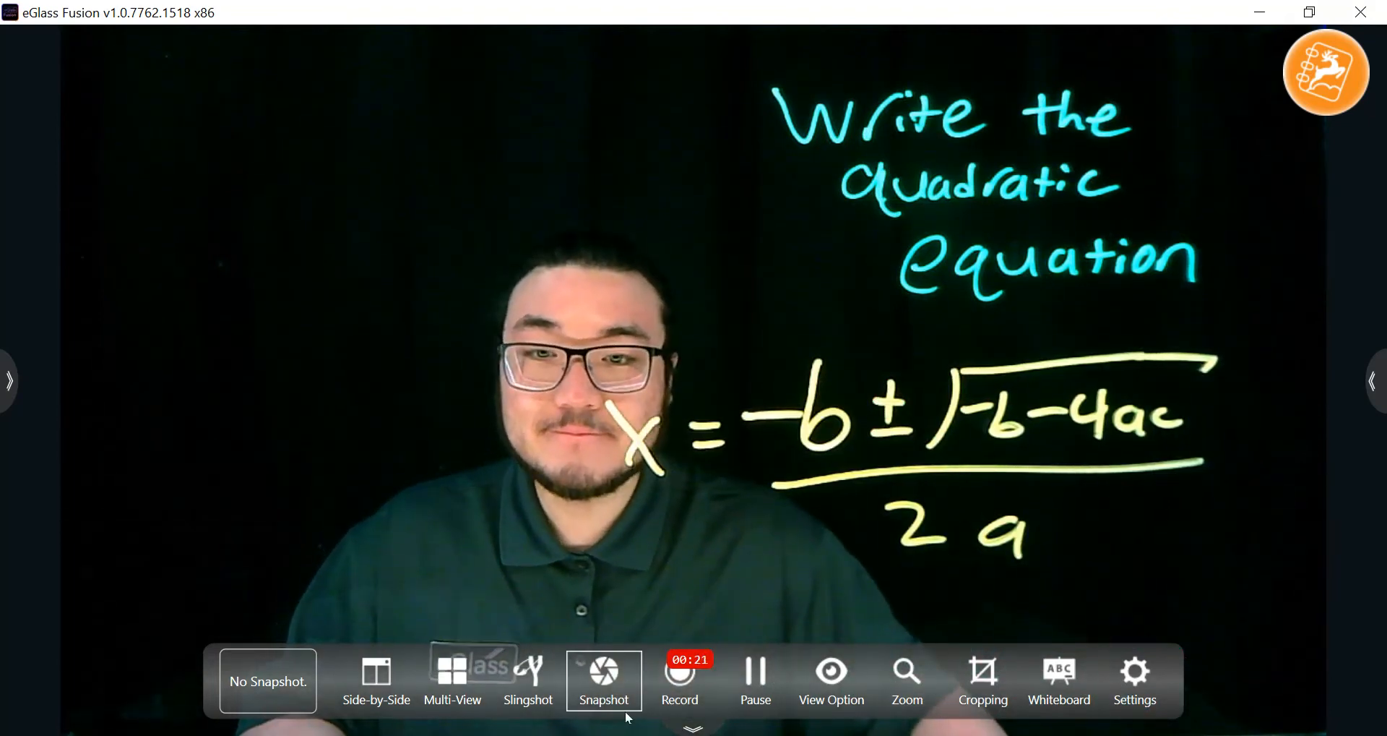
click(680, 684)
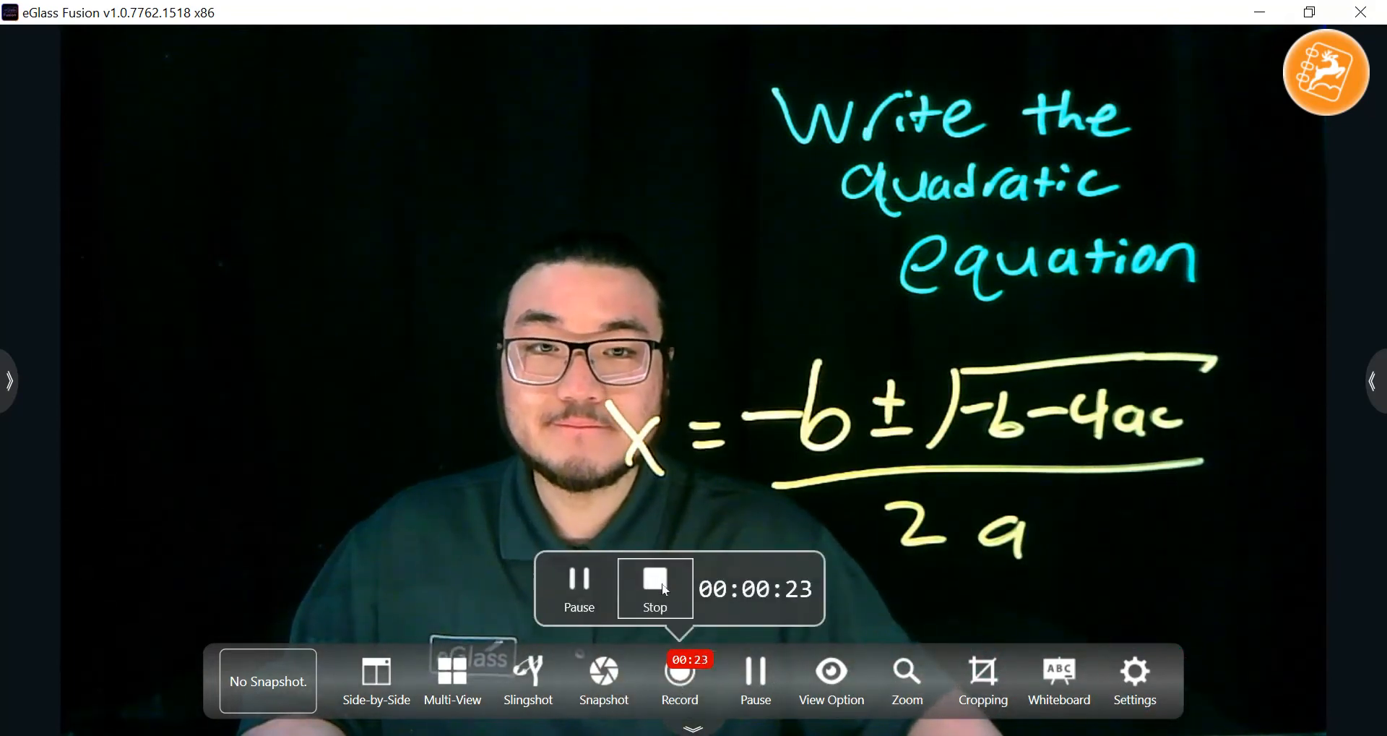
click(604, 687)
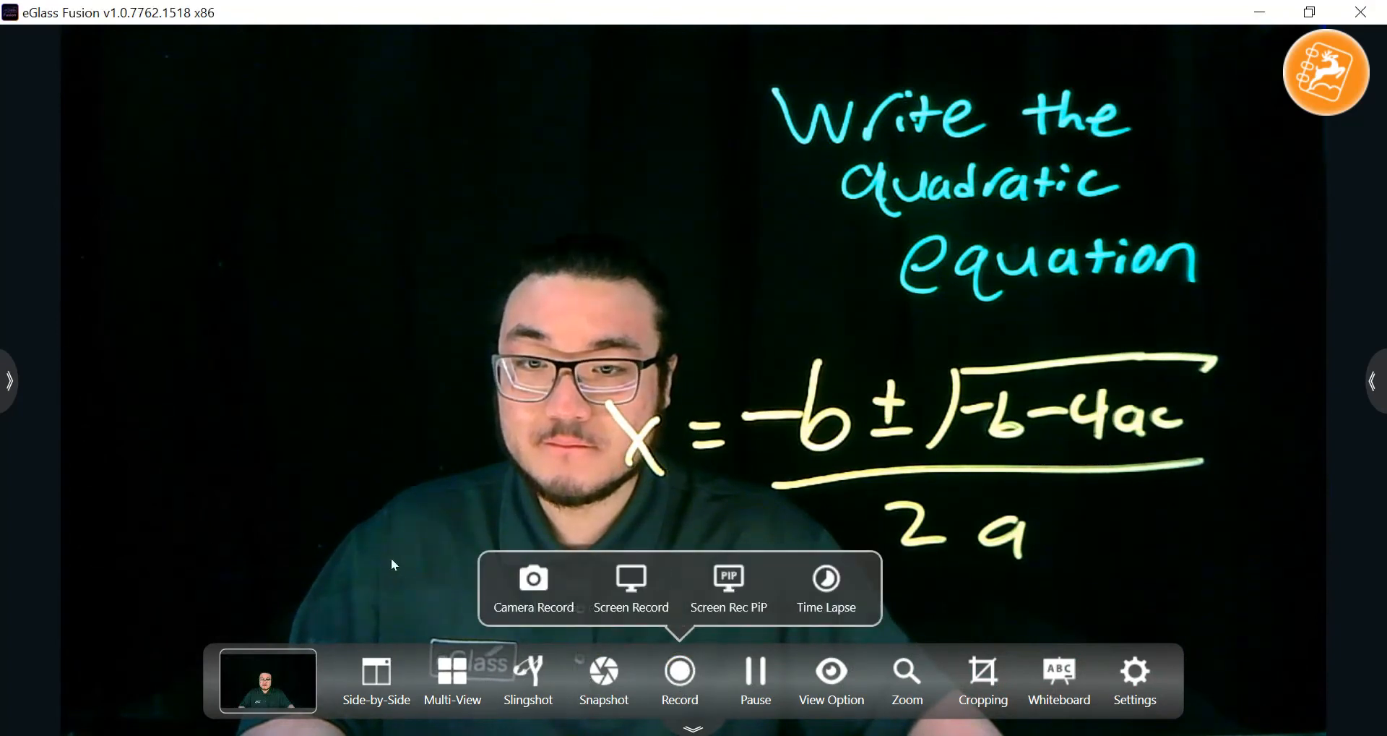
click(680, 690)
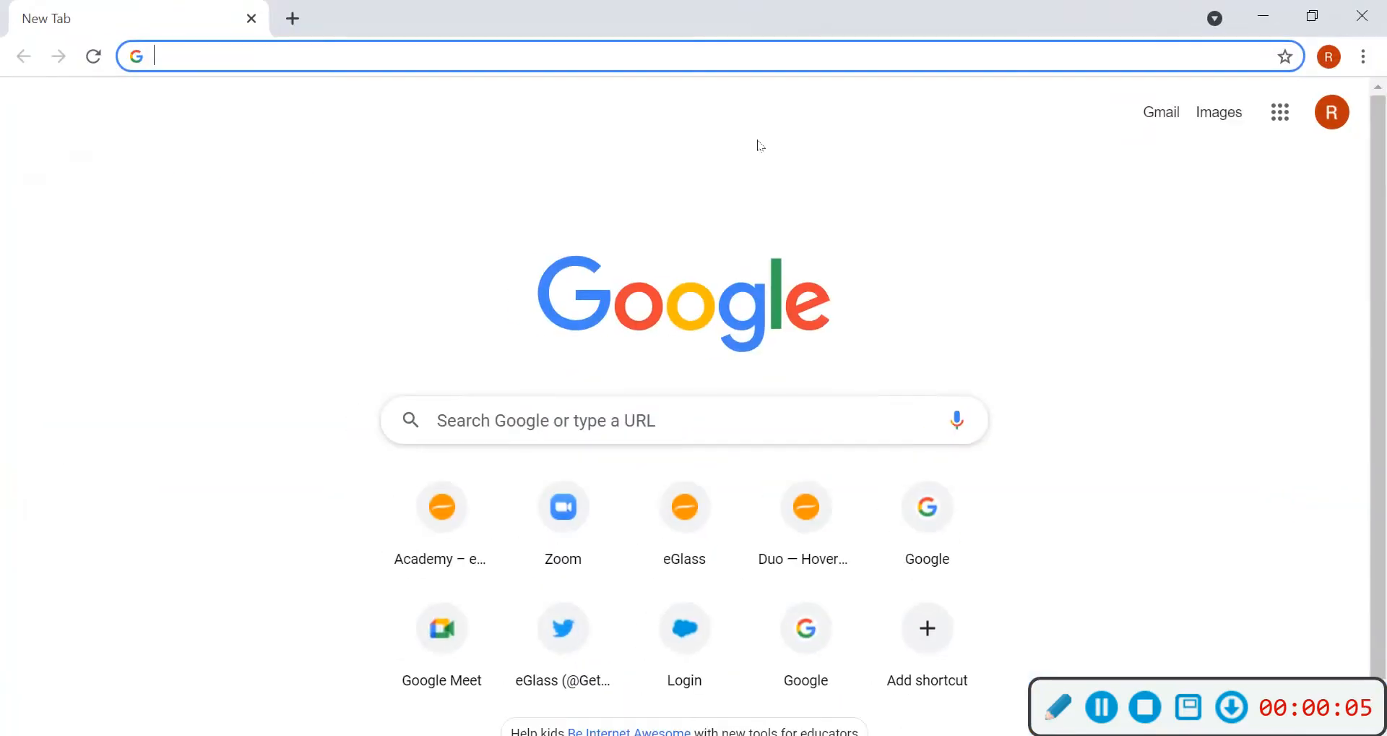
Let the screen recorder capture Chrome's new tab, then stop and save the recording
click(443, 507)
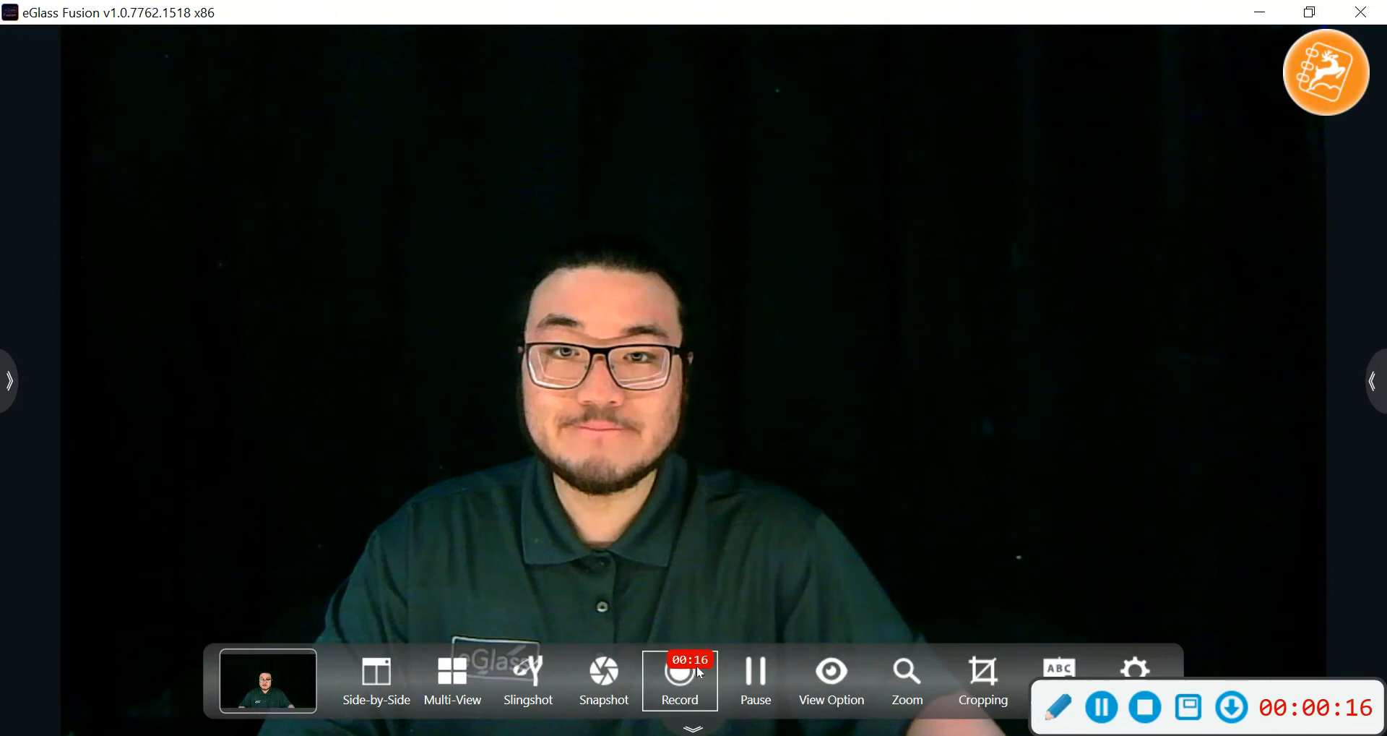
click(679, 683)
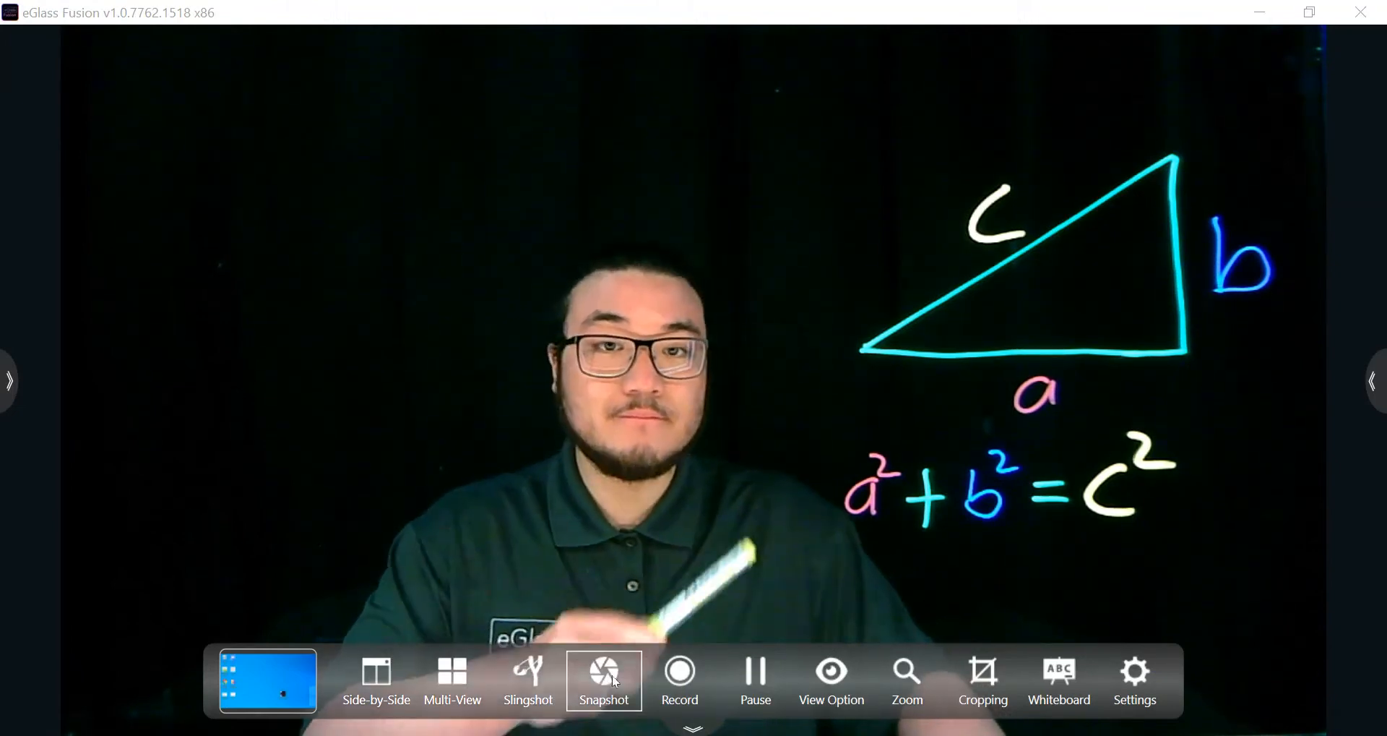
Capture a snapshot of the Pythagorean theorem triangle drawing
click(604, 681)
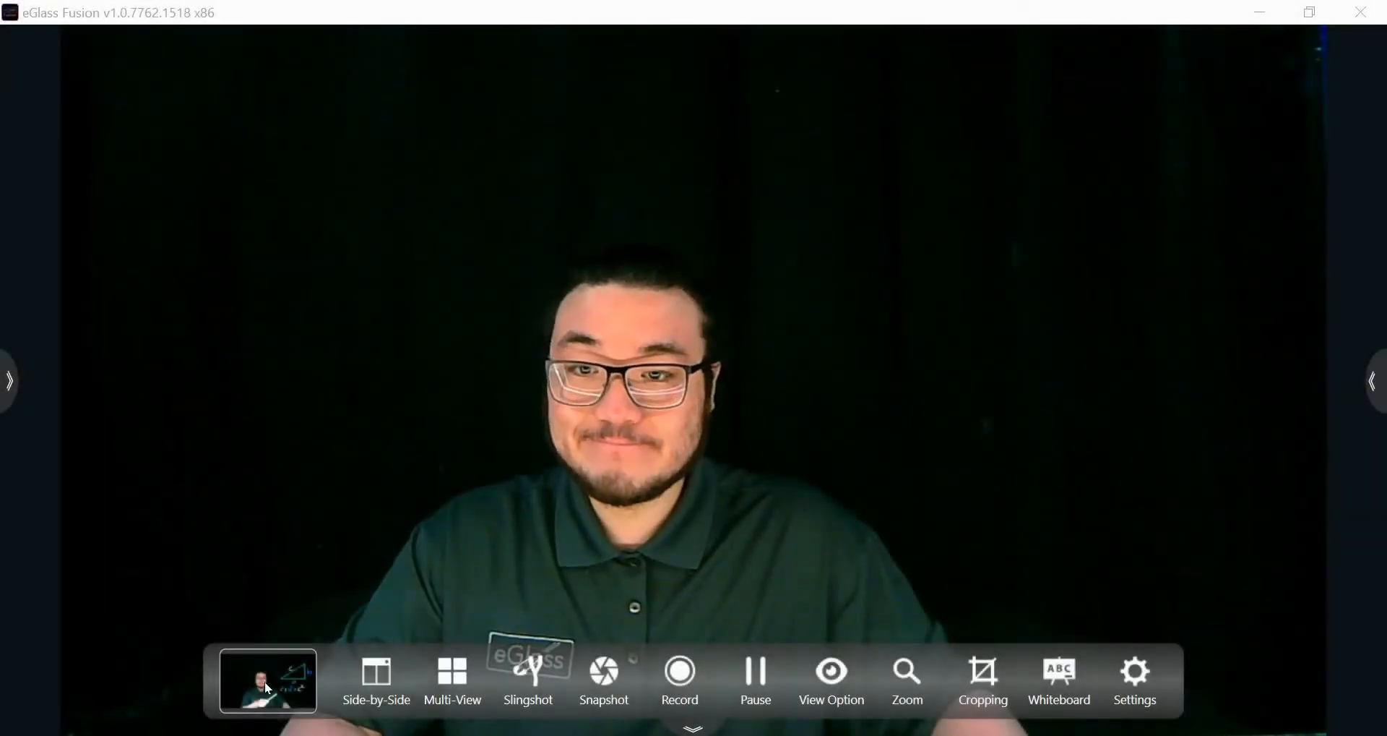
Show the saved snapshot side-by-side with the live view, resize the divider, then close it
click(268, 688)
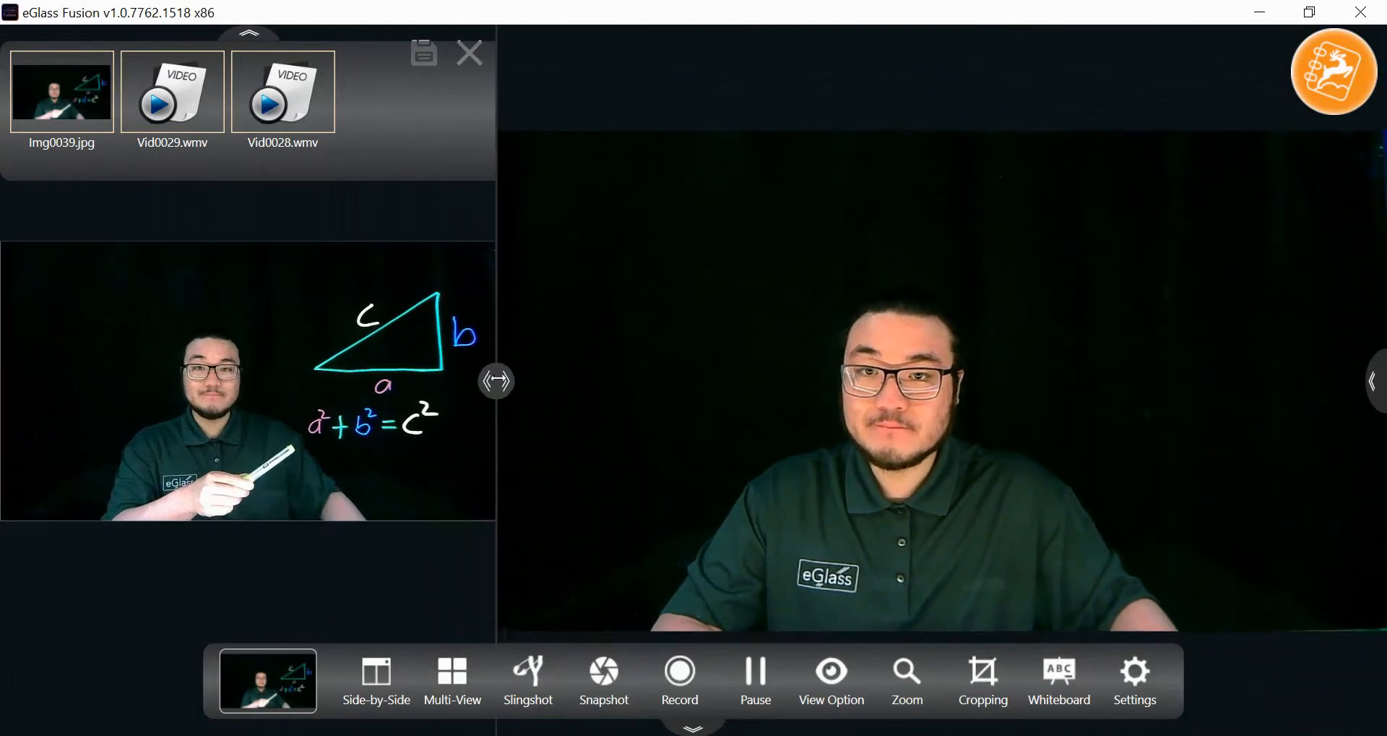
drag(496, 380, 364, 380)
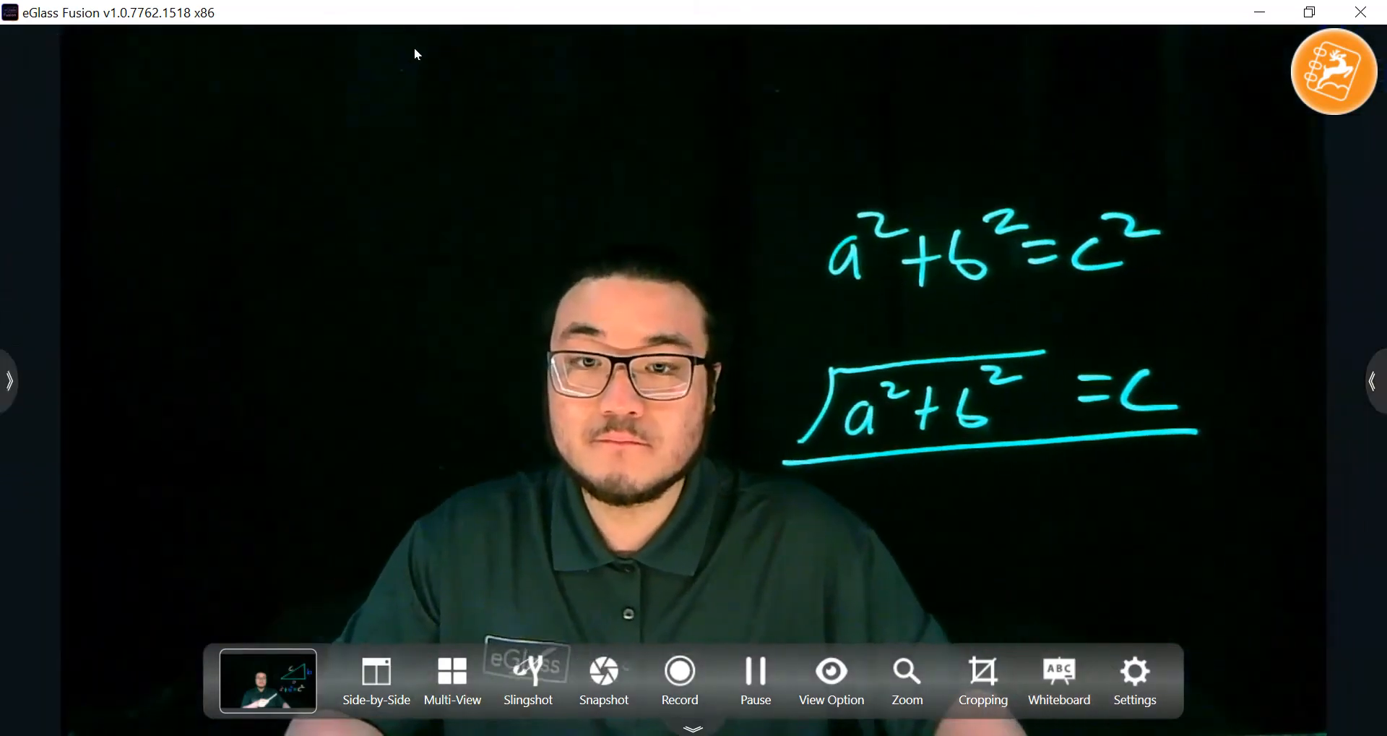
click(13, 383)
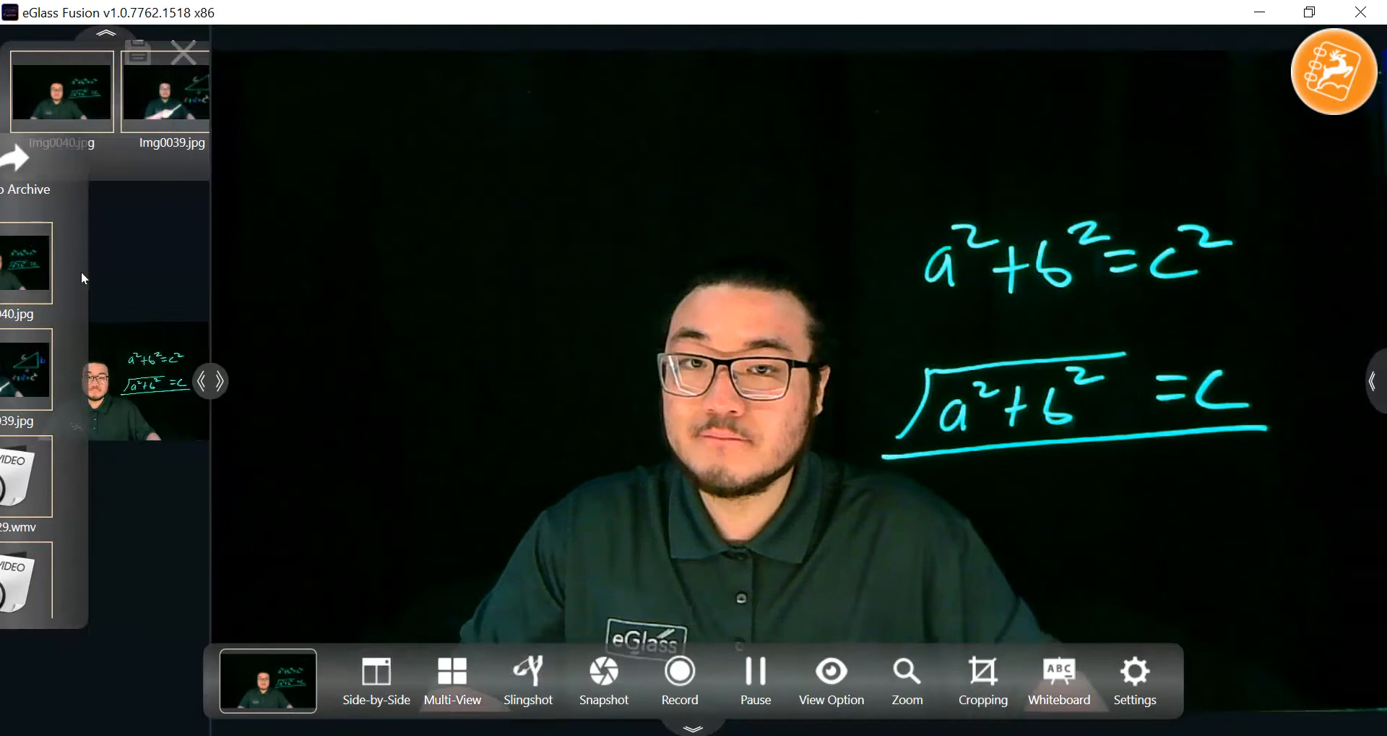
Play back a saved recording from the archive strip, then return to the live view
click(375, 672)
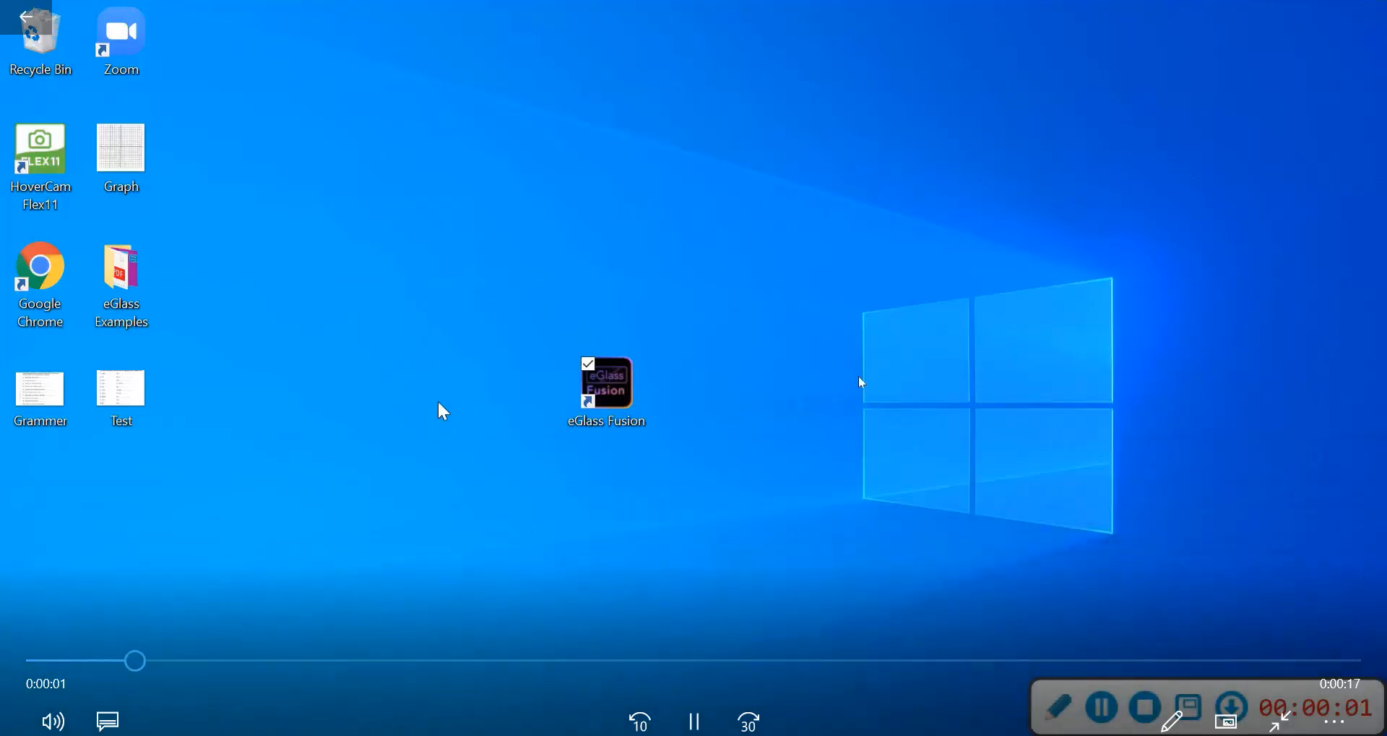
double_click(607, 383)
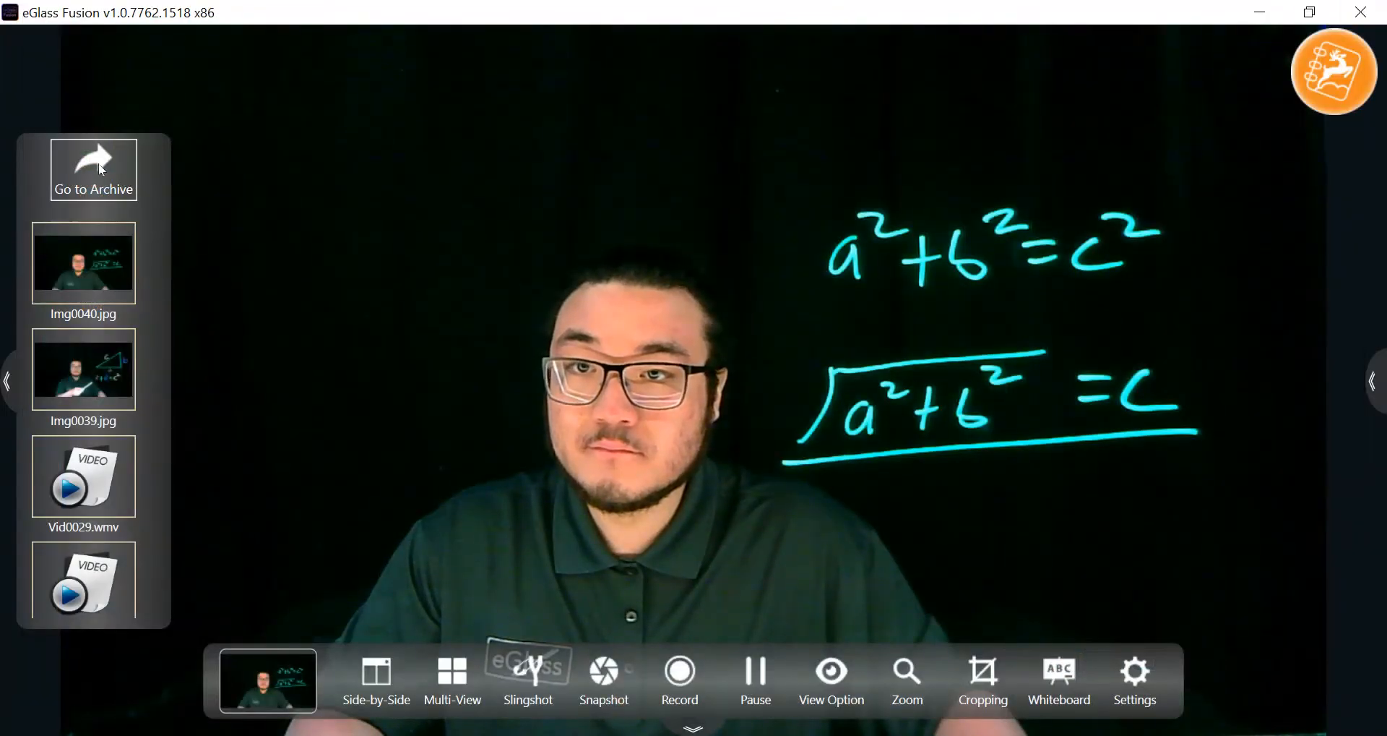
click(92, 171)
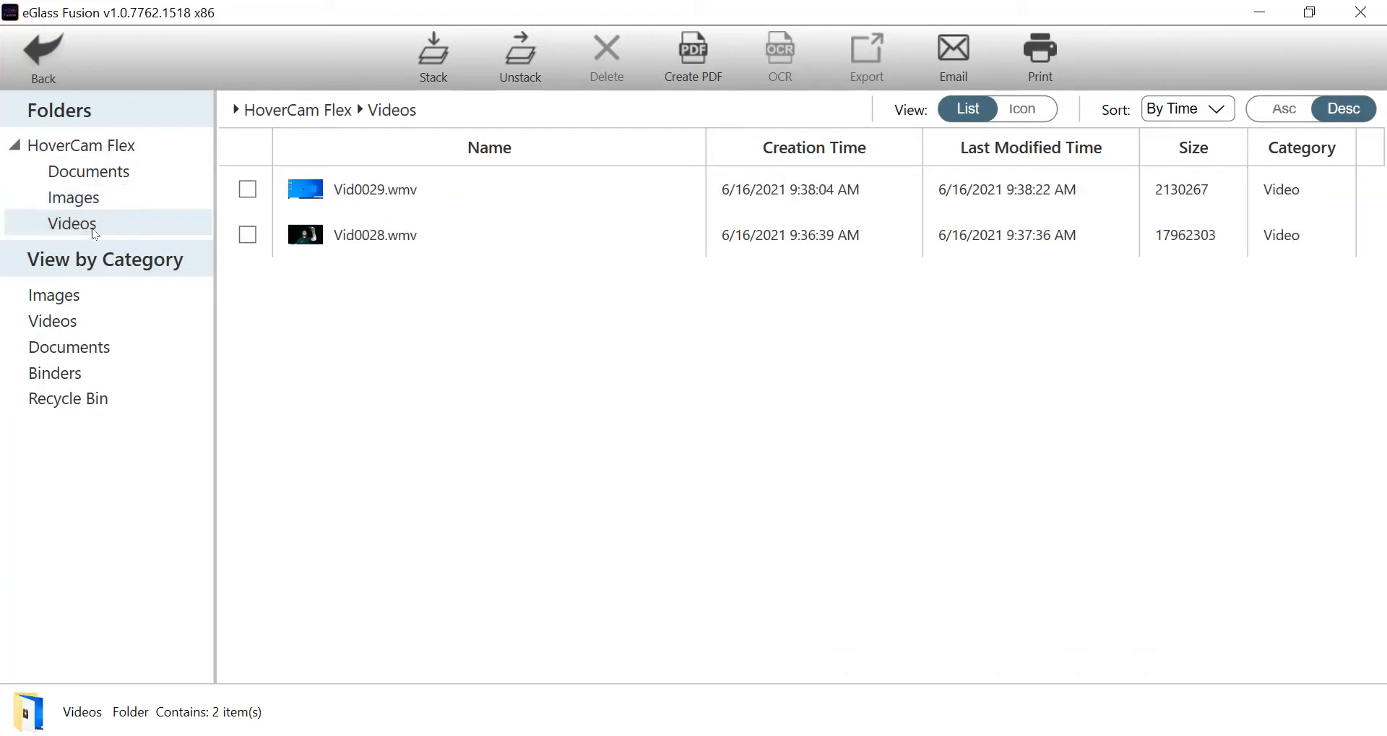
mouse_move(188, 176)
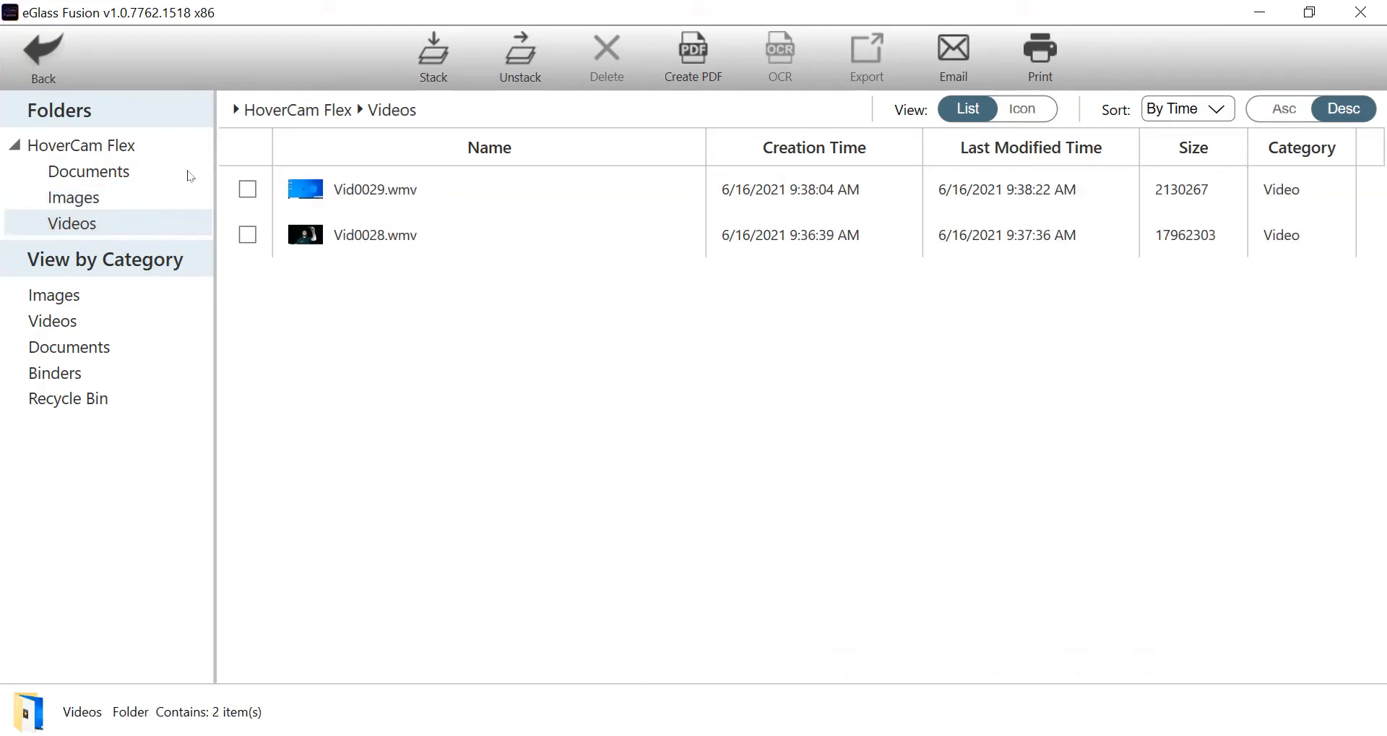
click(43, 55)
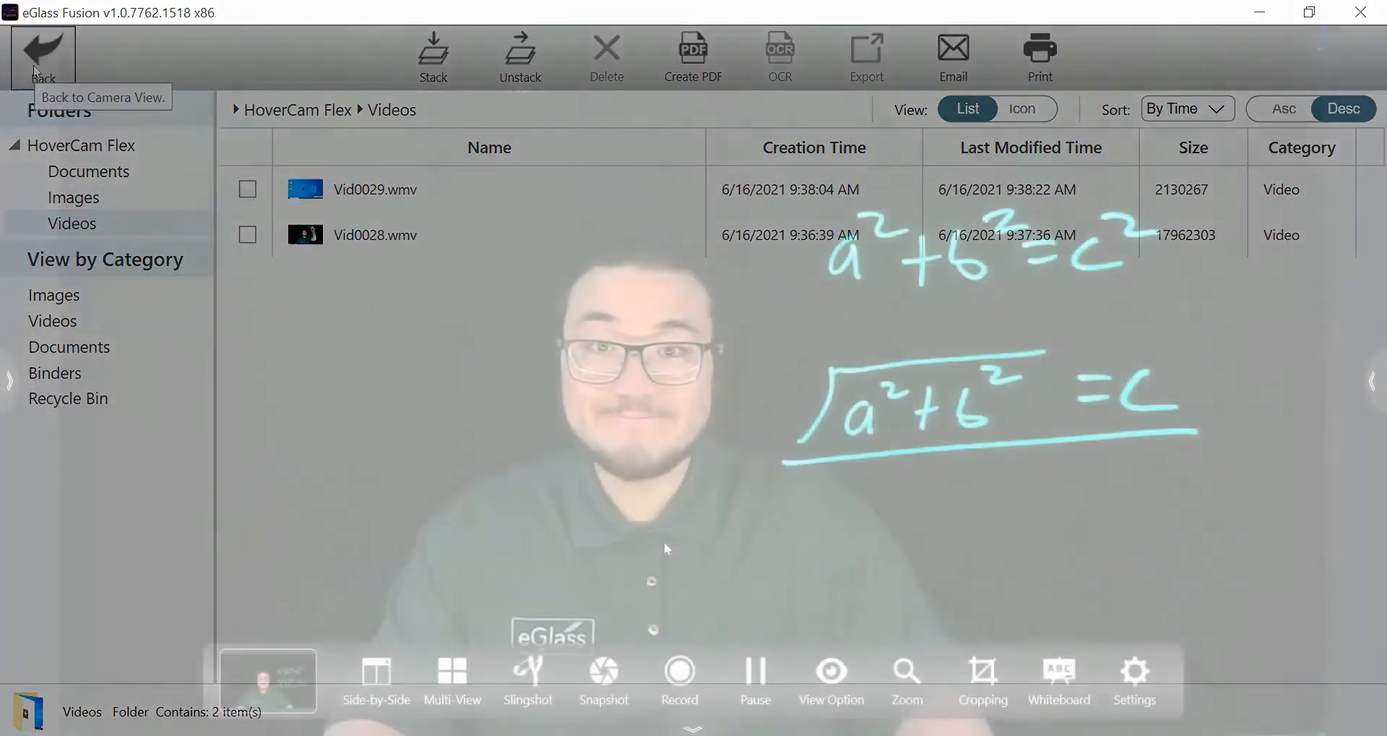
click(33, 48)
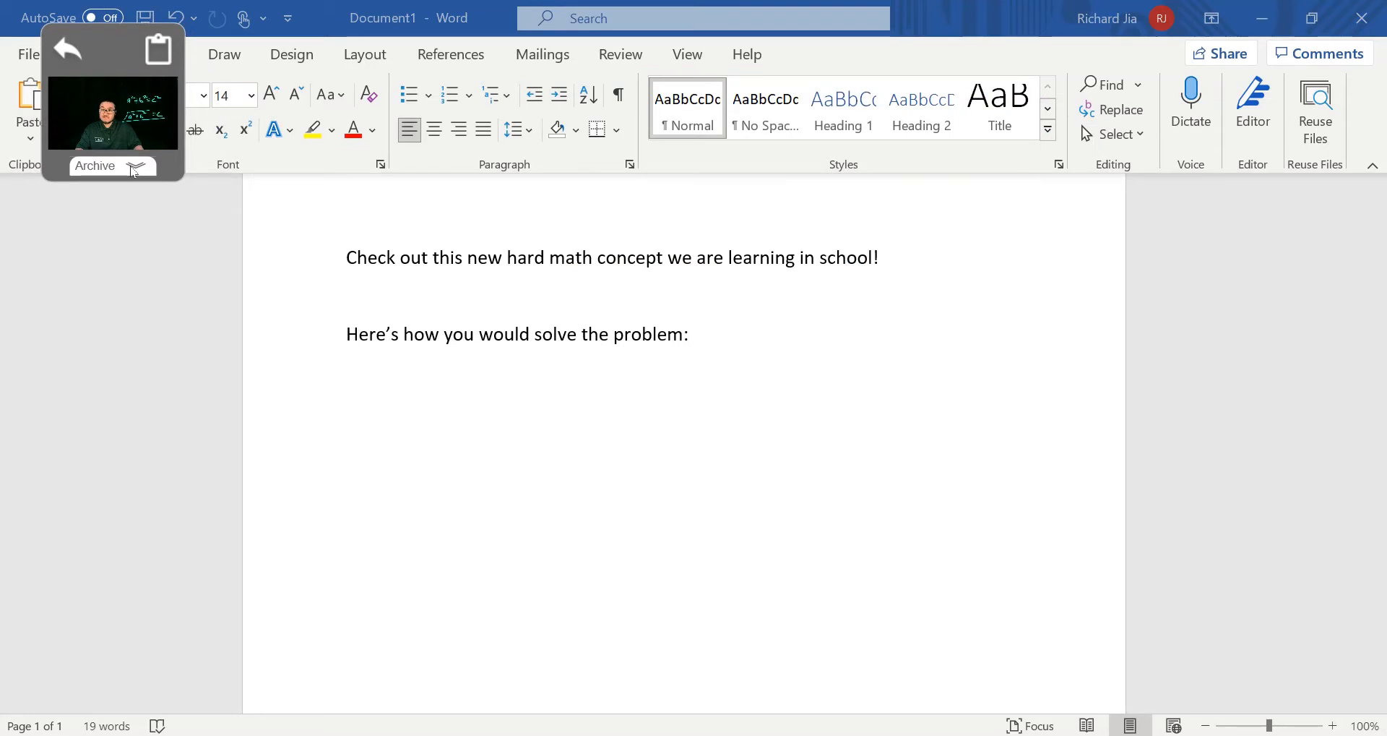
Expand the Archive list in the floating mini window to show Img0040.jpg and Img0039.jpg
click(136, 167)
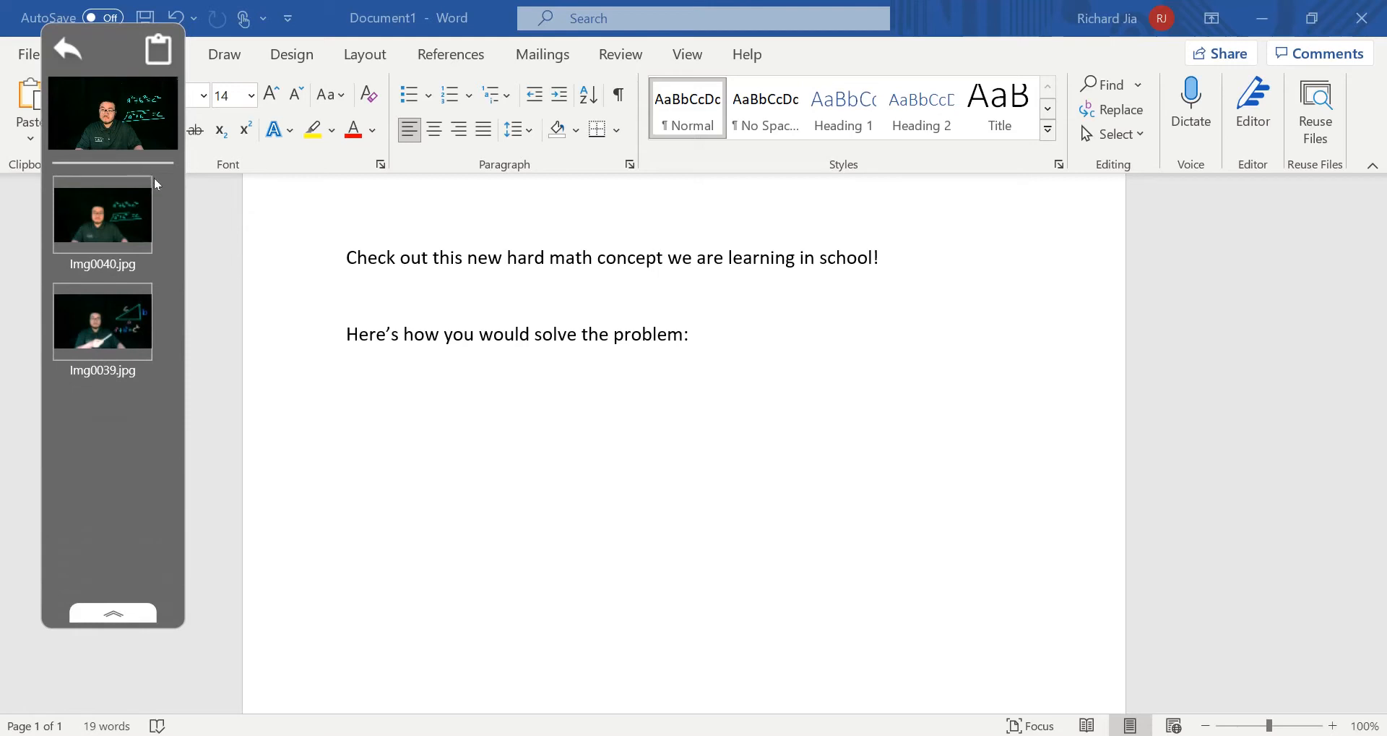
mouse_move(101, 326)
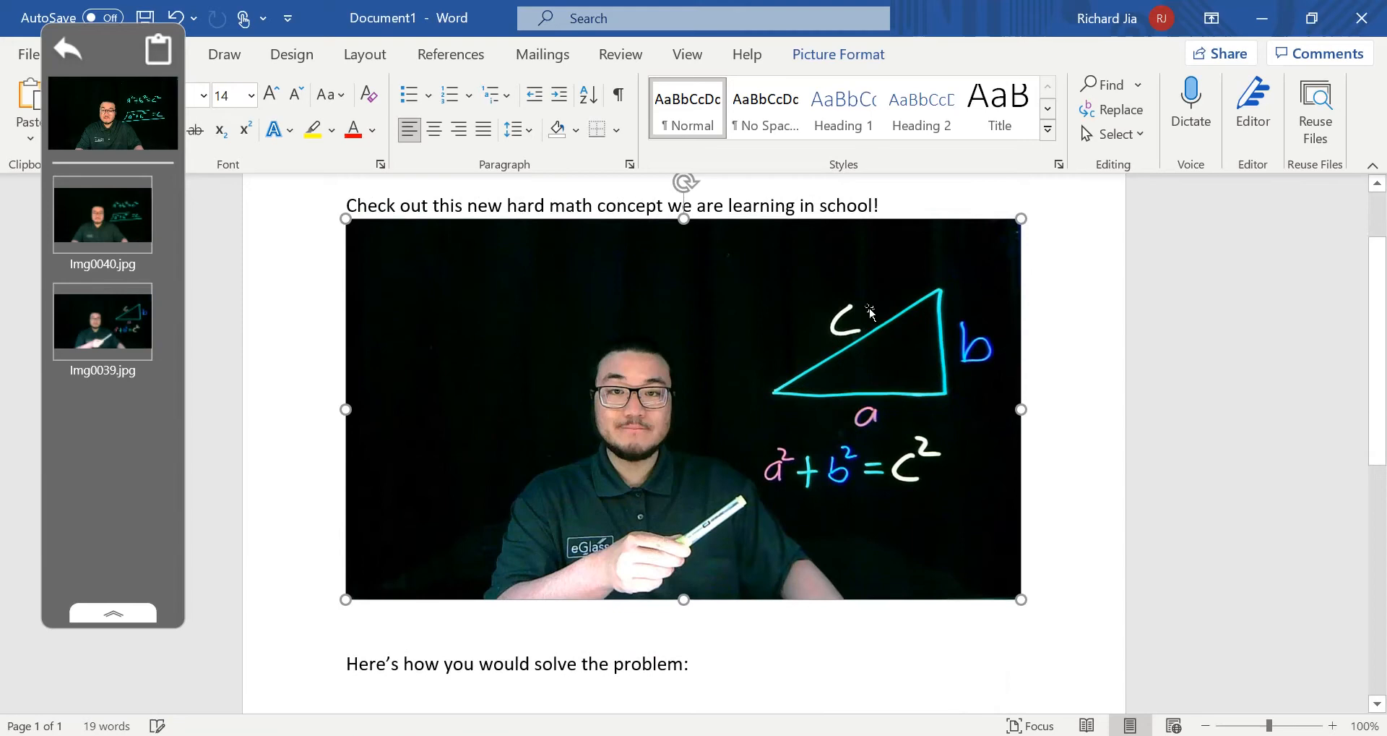
Scroll the Word document down to place Img0040.jpg below the second sentence
scroll(down, 3)
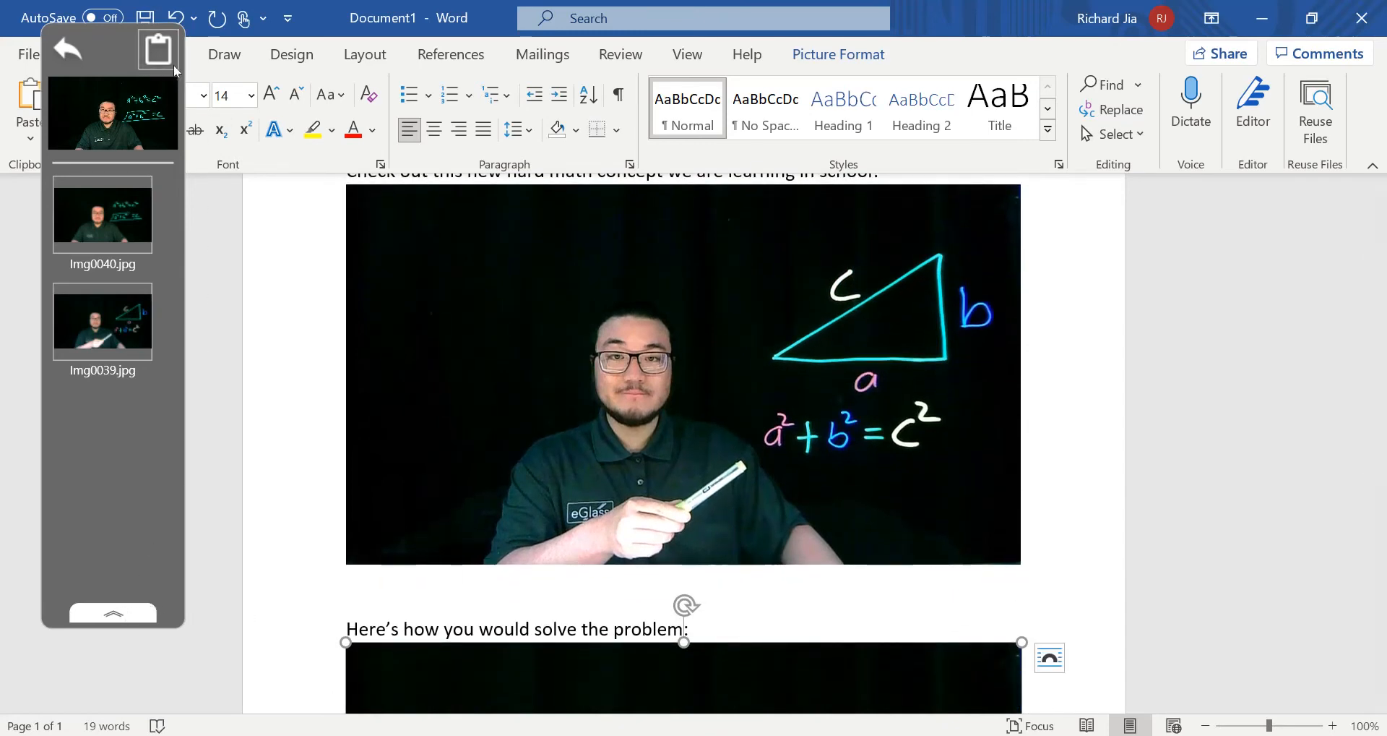
scroll(down, 3)
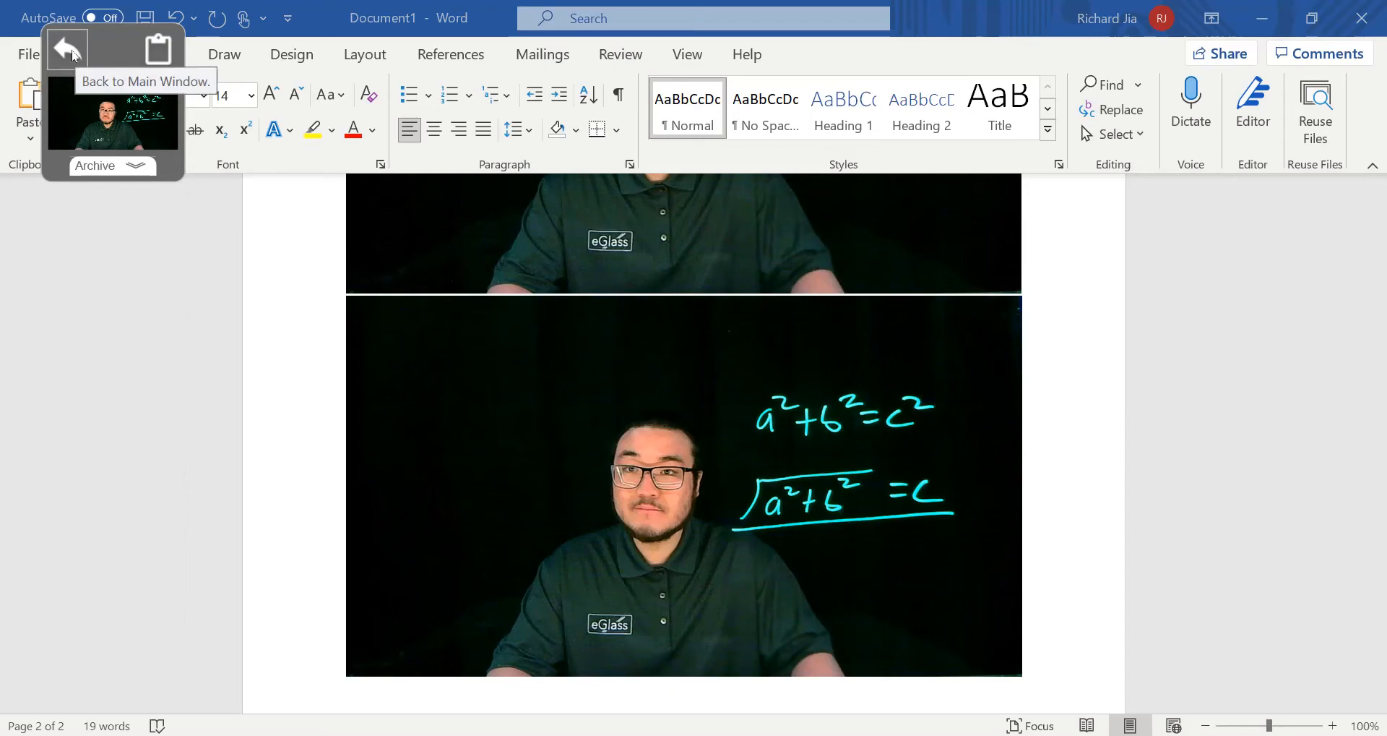
Return to the main window and pause the picture on the circled nouns-and-verbs sentence
click(66, 49)
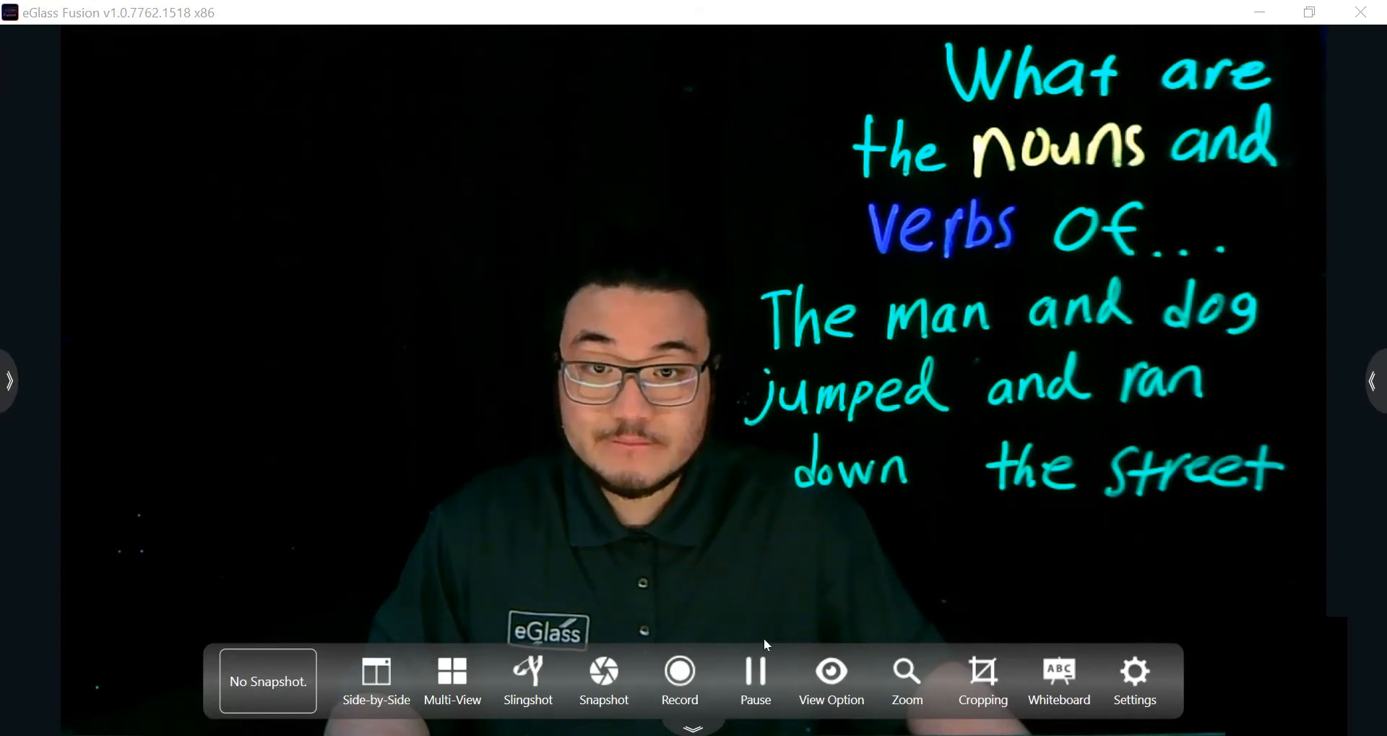
click(756, 681)
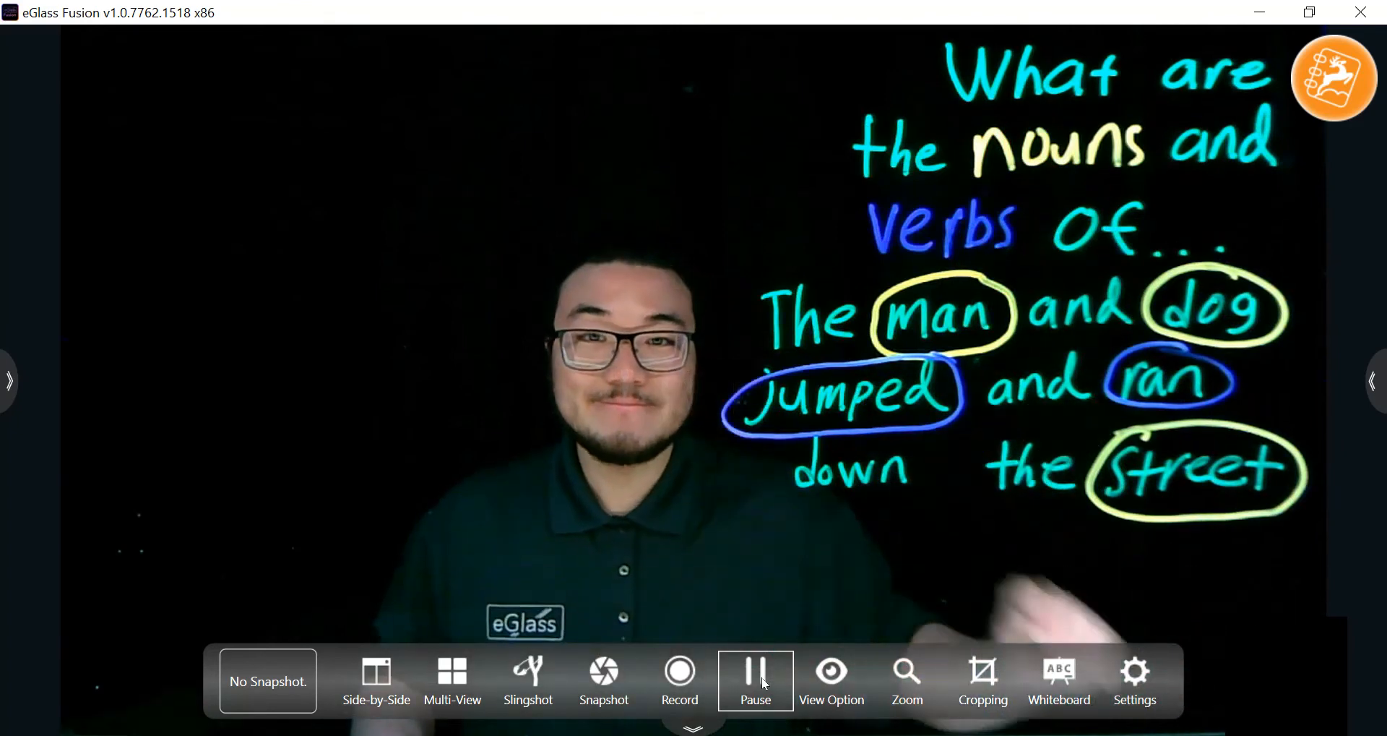
click(756, 687)
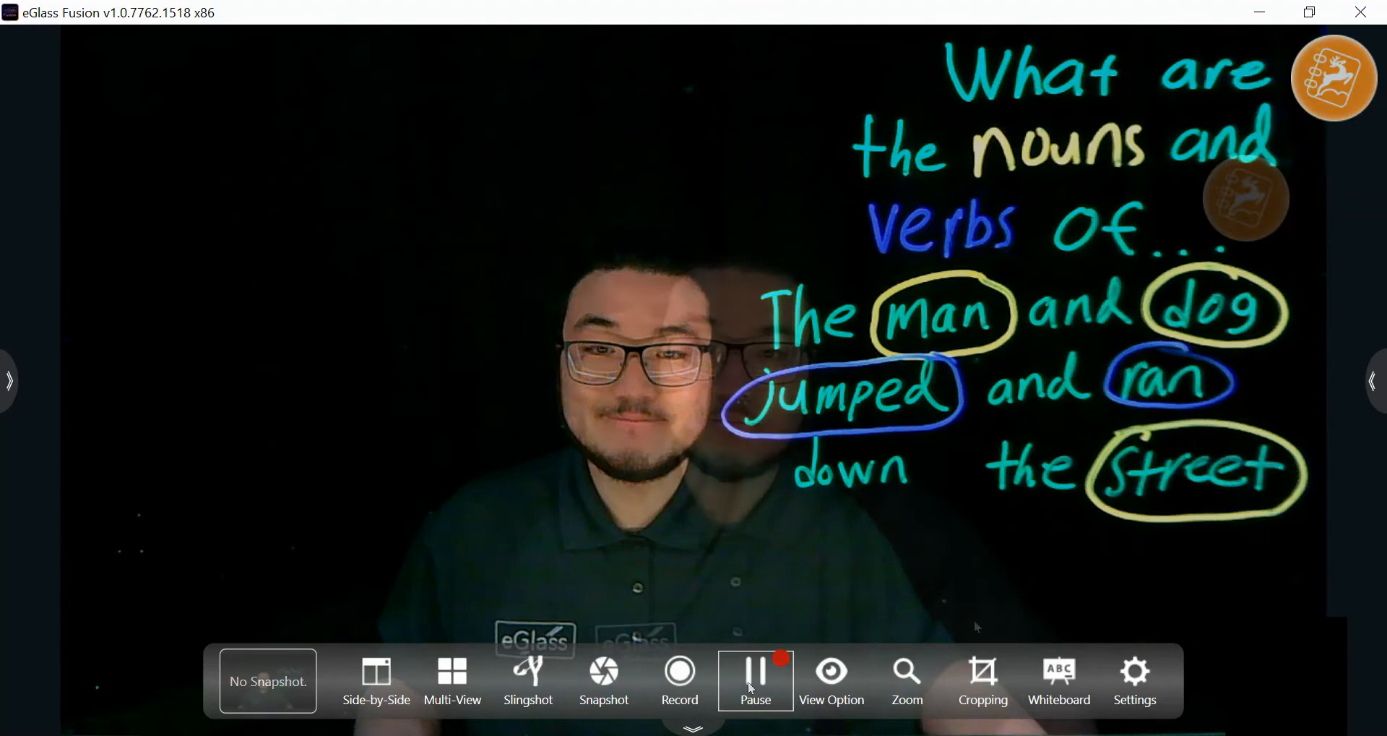
click(908, 685)
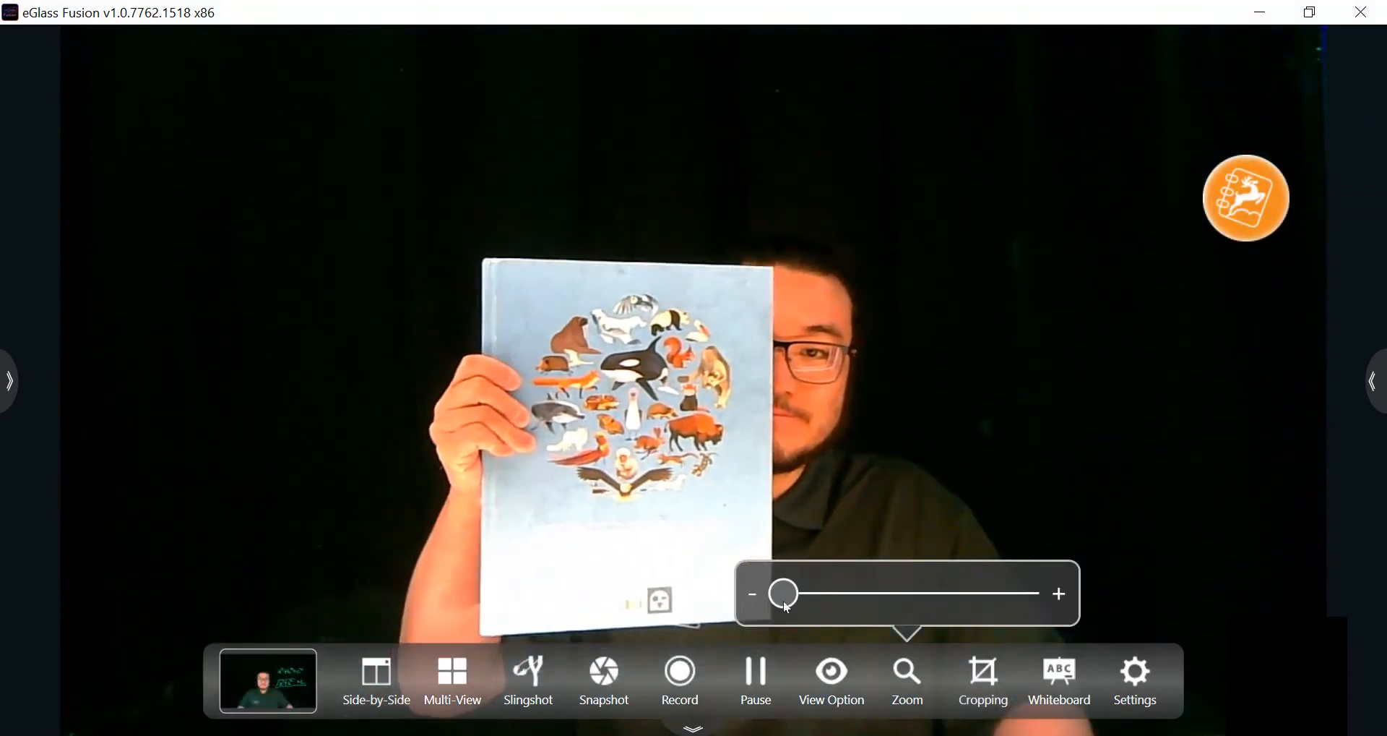
Zoom the camera in to about 297% on the book cover, then back out to about 102%
drag(784, 593, 941, 592)
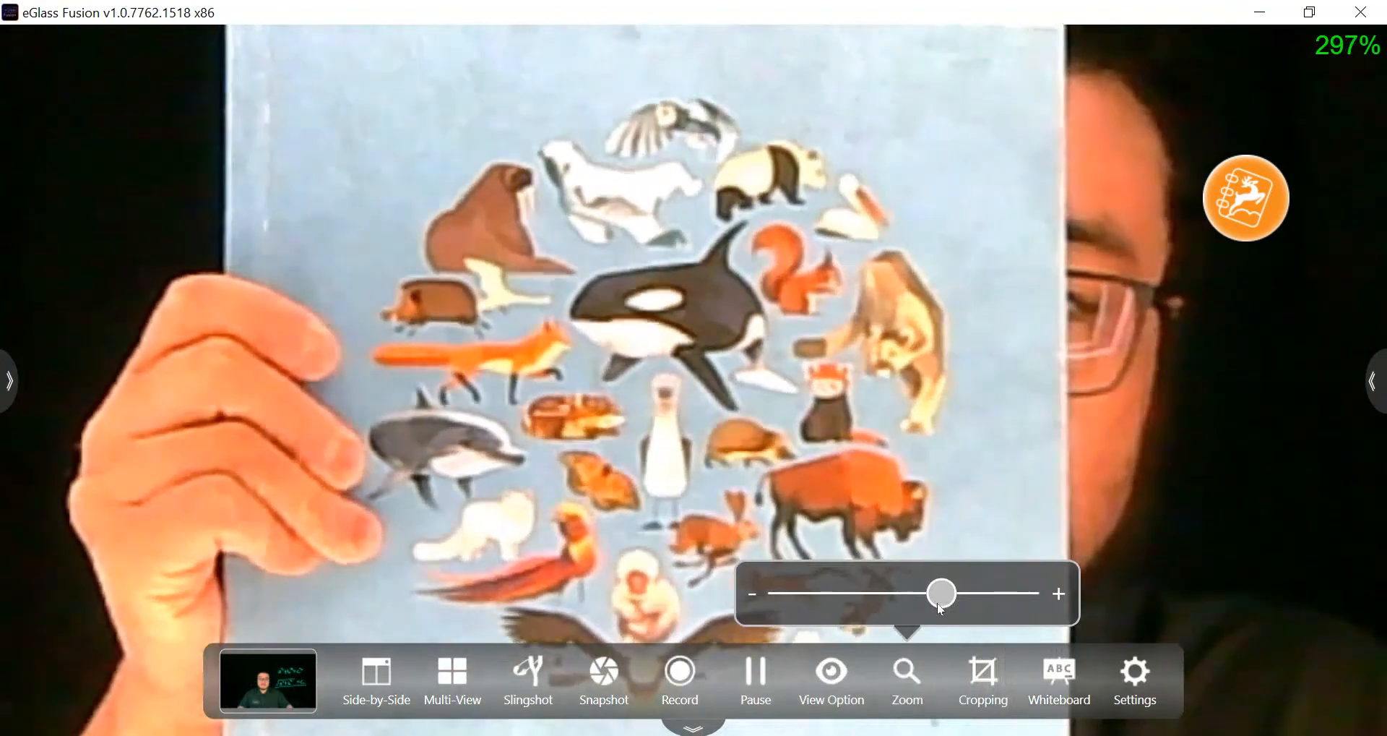
drag(941, 593, 783, 593)
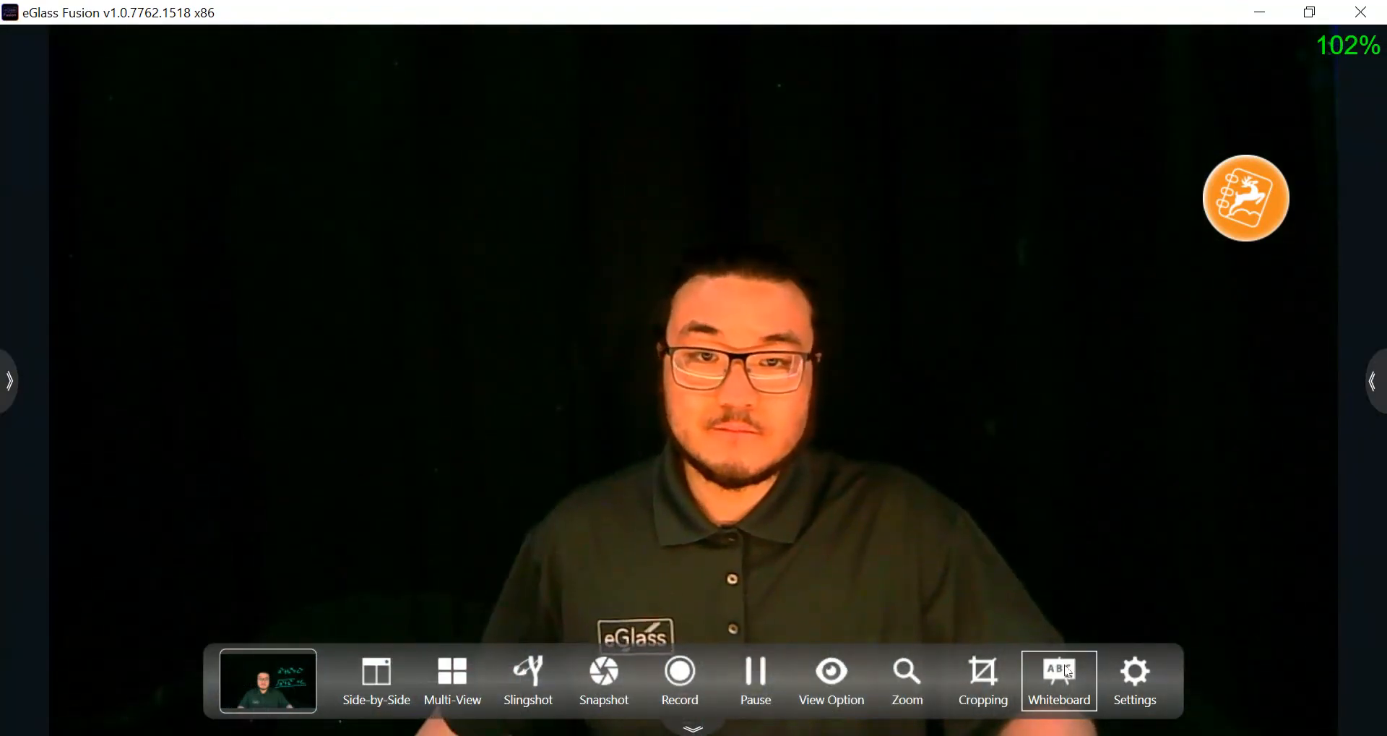
Put the text hovercam.com/flex11 on a whiteboard page, then return to the live camera view
click(1058, 672)
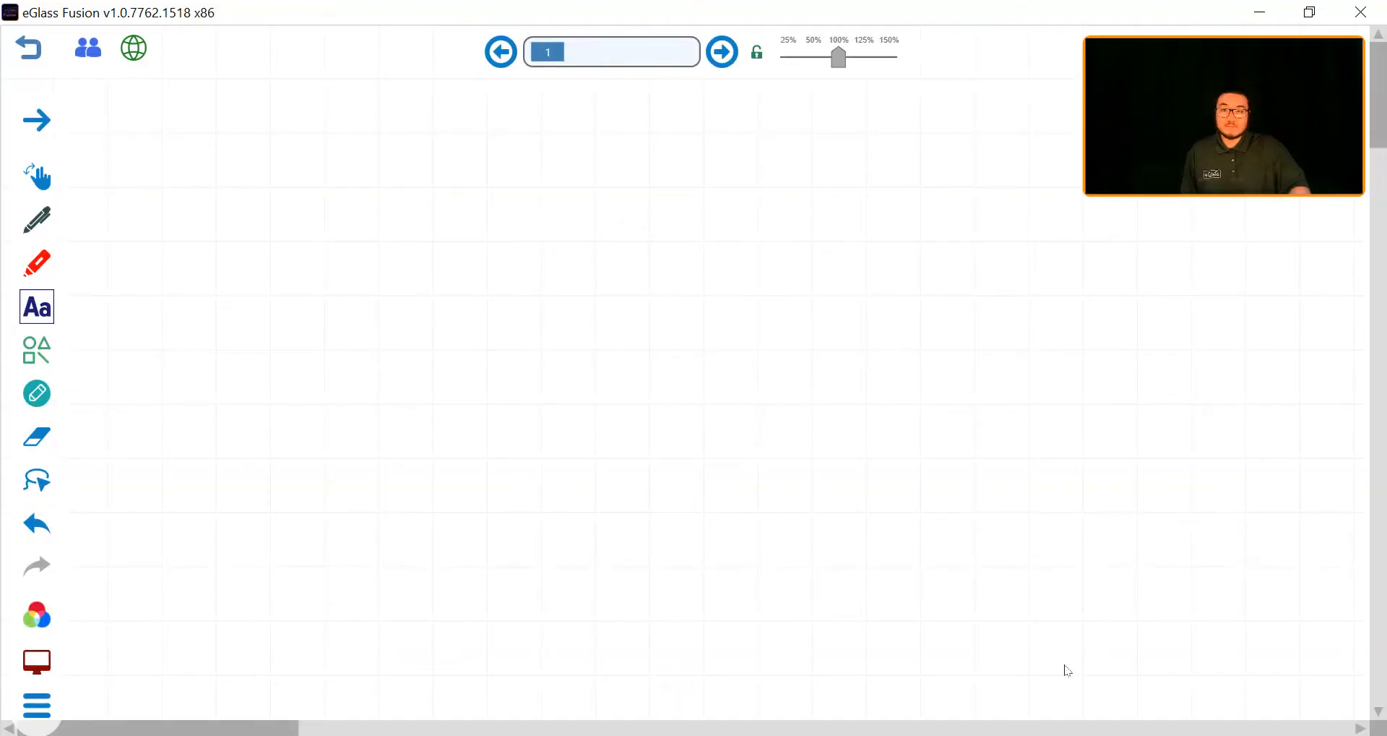
click(36, 306)
text(hovercam.com/flex11)
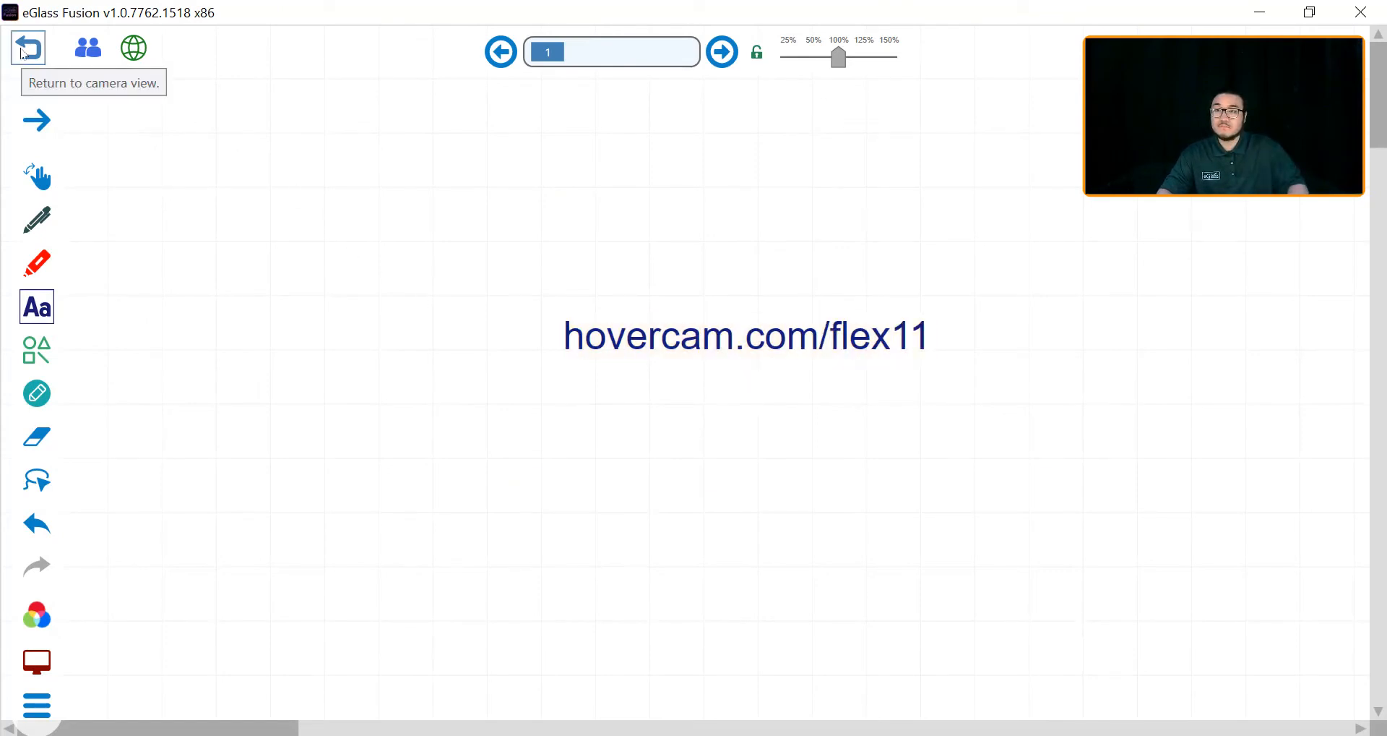
click(23, 46)
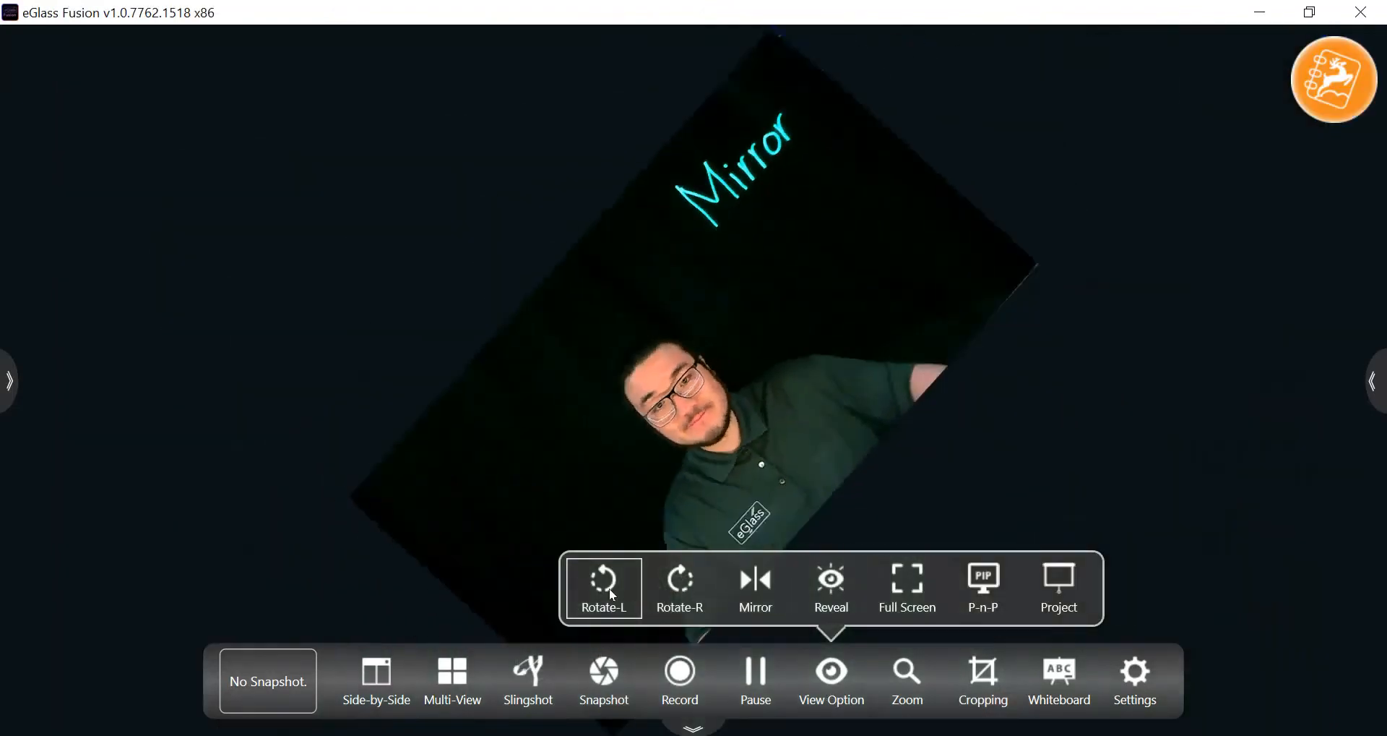
Rotate the image left, mirror it so the book title reads correctly, then flip it back
click(679, 588)
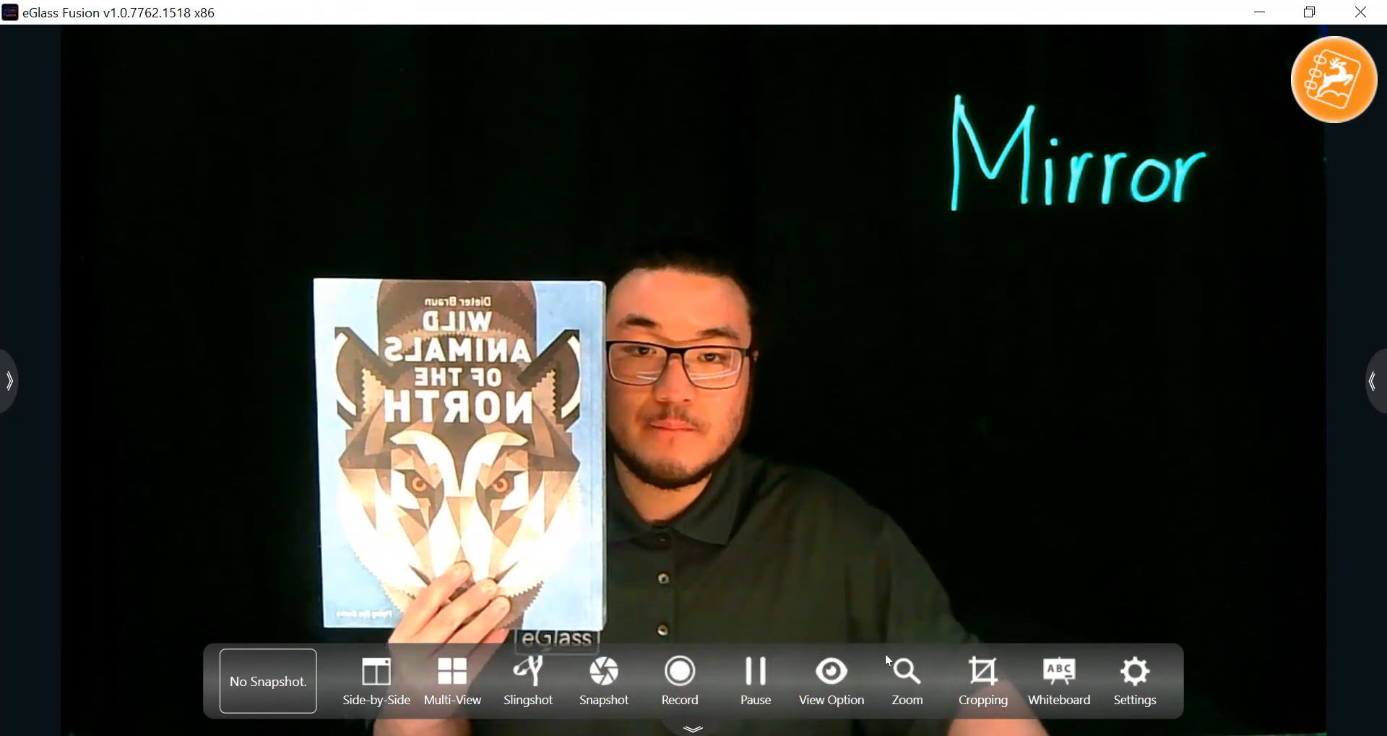
click(831, 681)
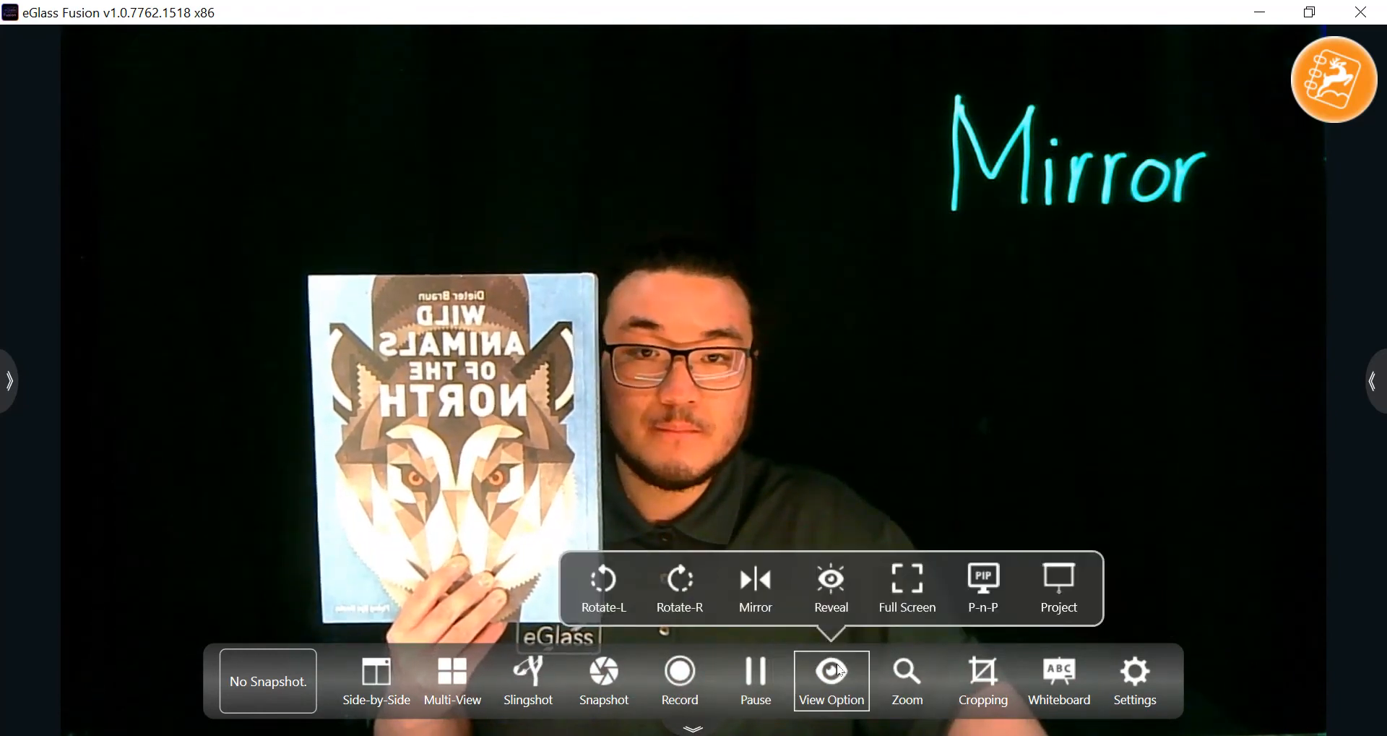
click(756, 588)
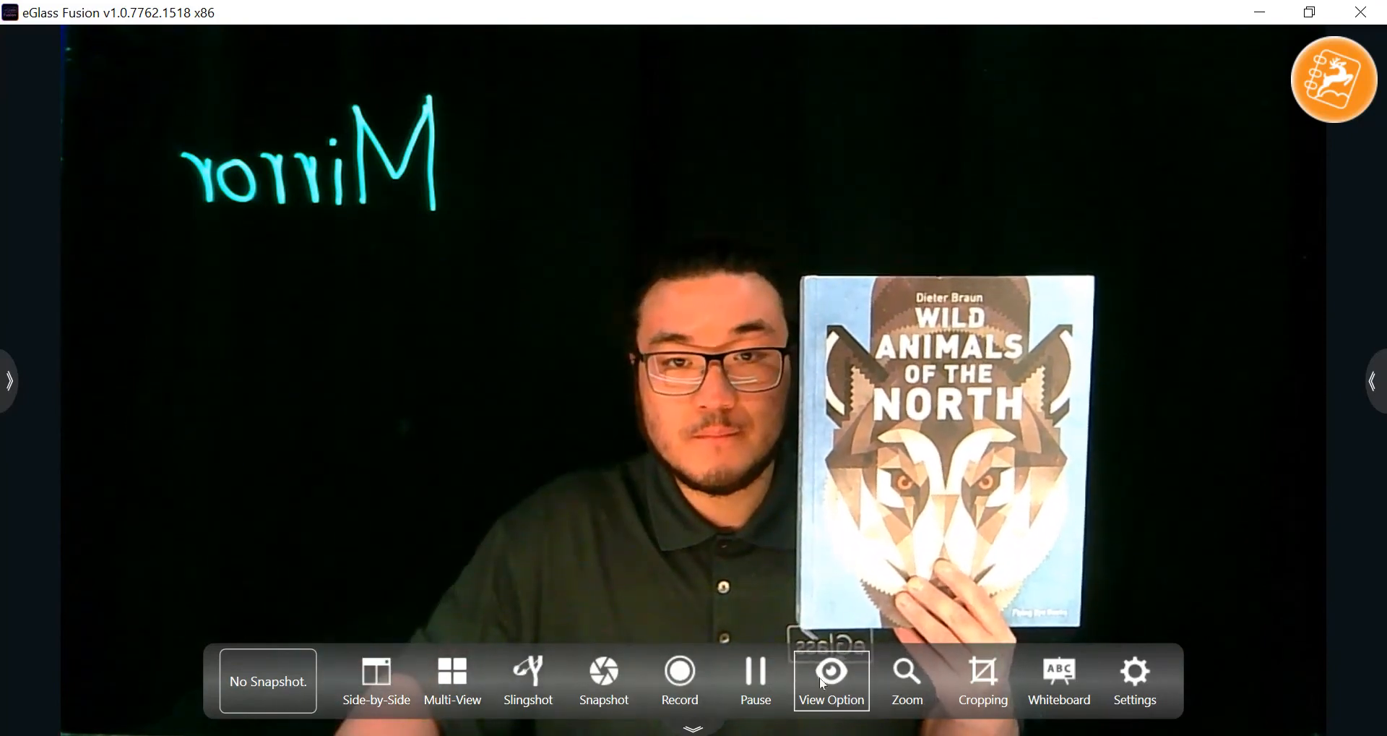
click(831, 676)
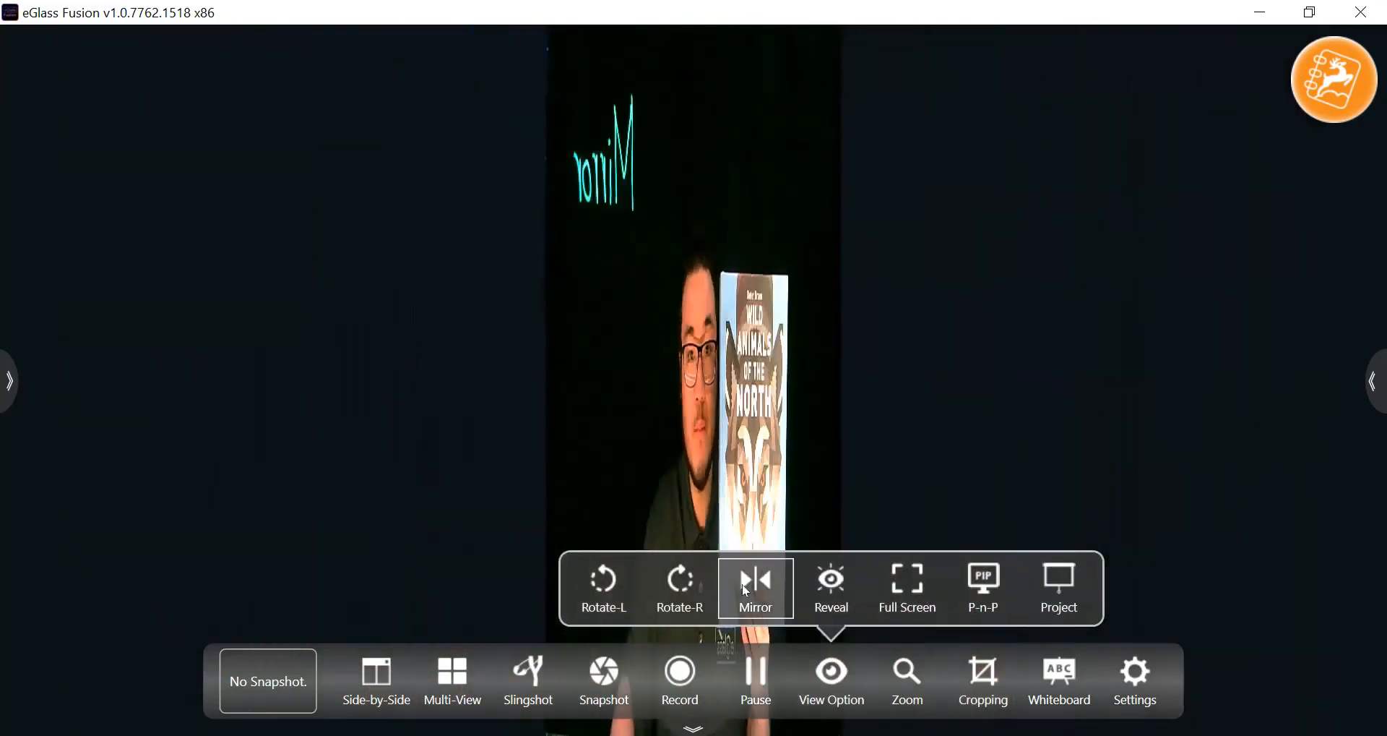
Unmirror the image and show the falcon book as picture-in-picture from the aux camera, then close it
click(756, 588)
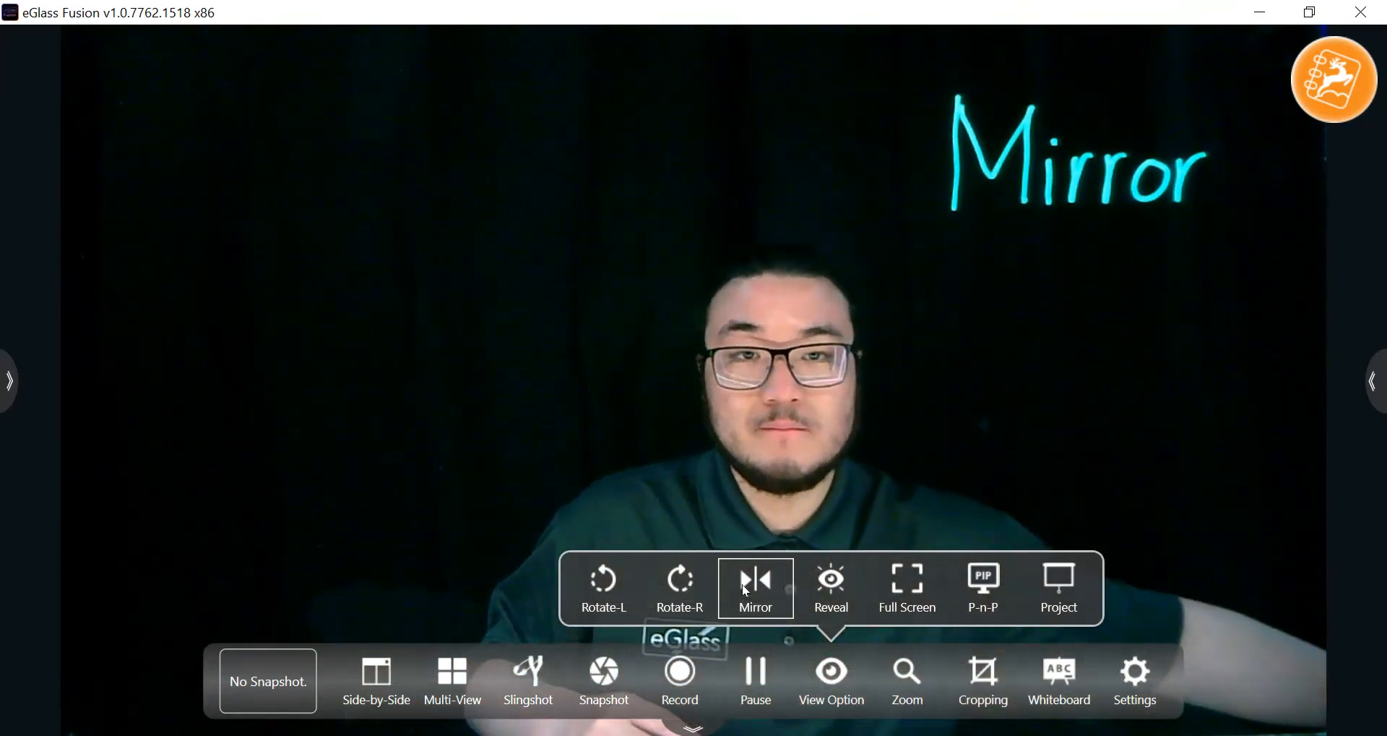
click(756, 588)
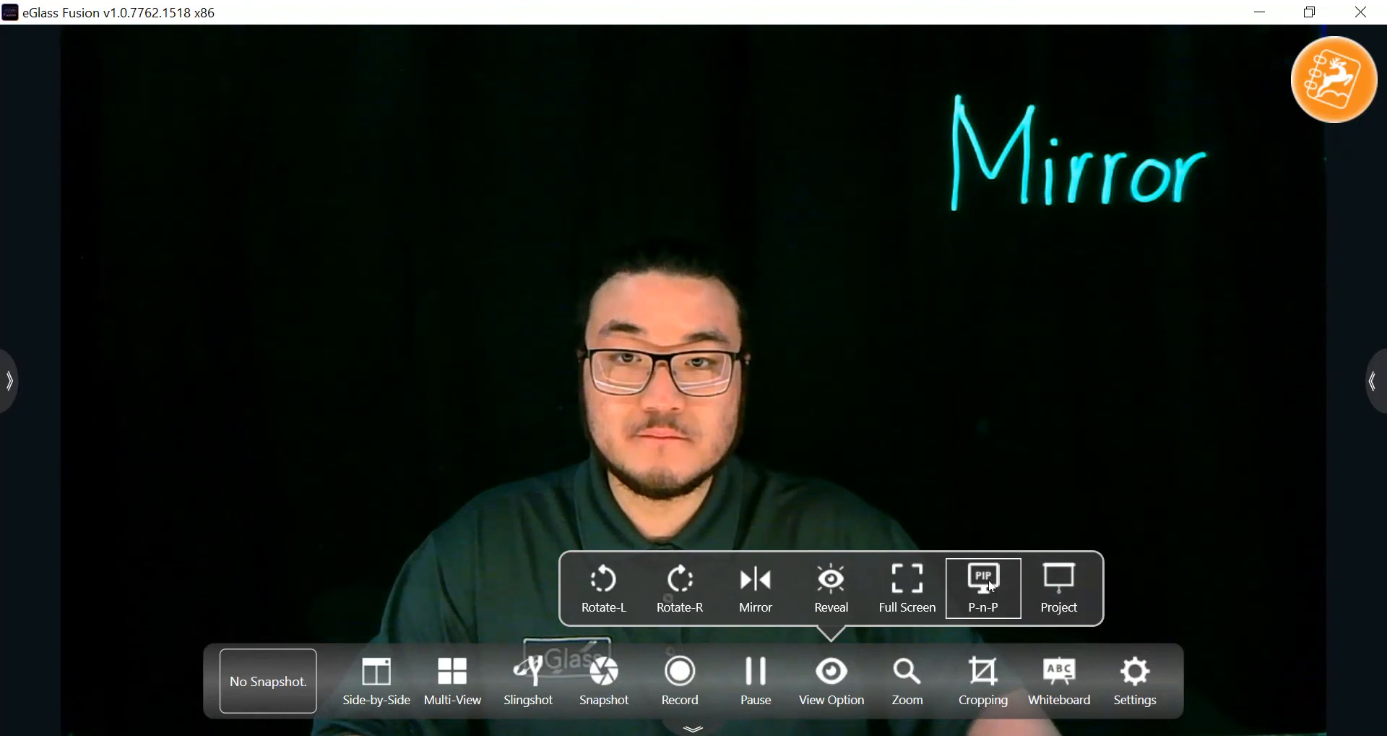
click(983, 582)
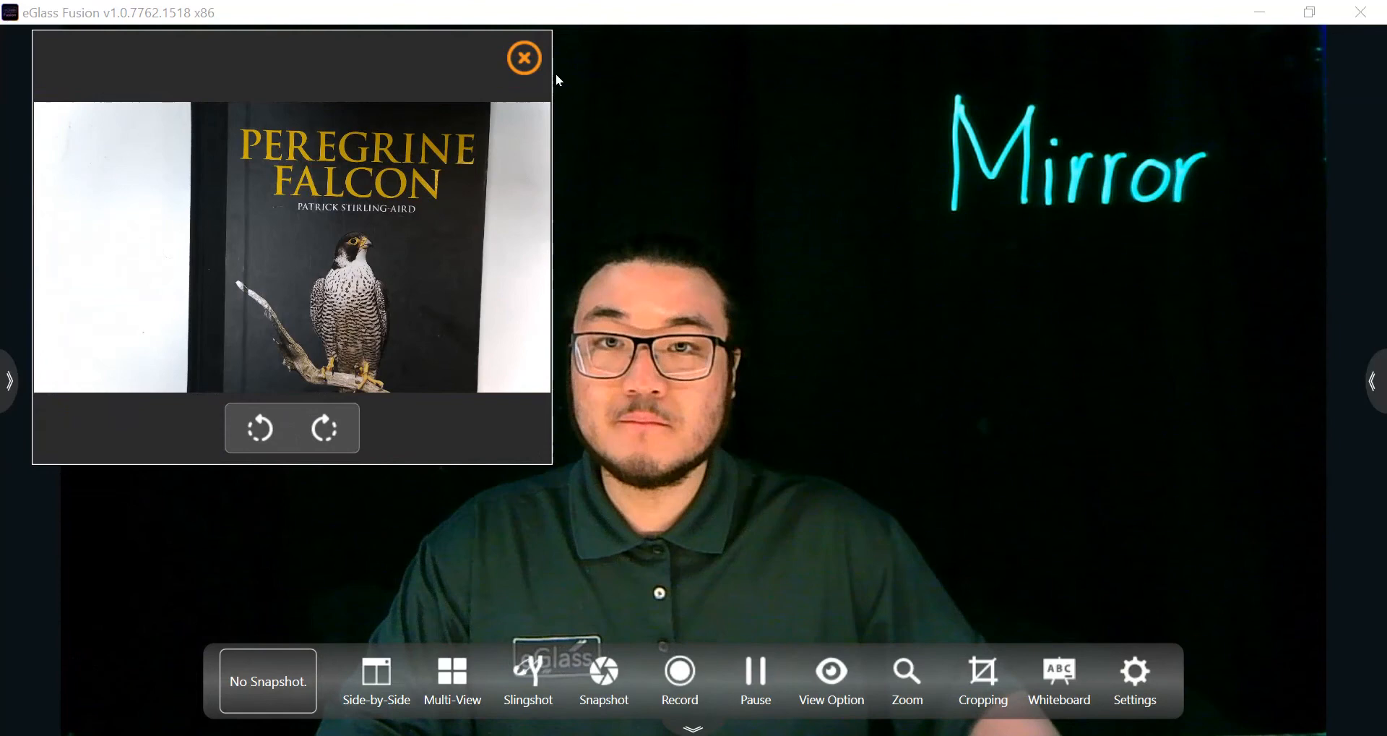
click(523, 58)
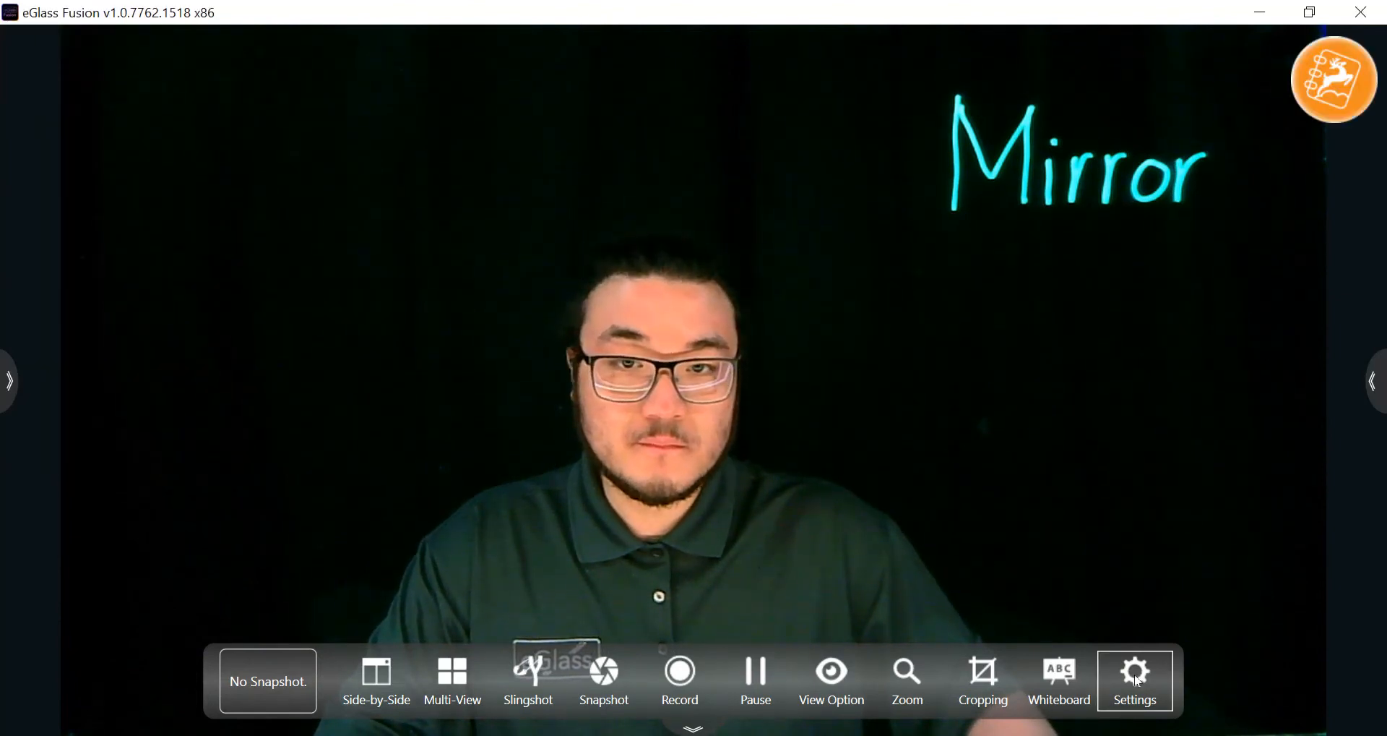
In Settings' Camera tab, keep HoverCam Duo as the auxiliary camera
click(1135, 675)
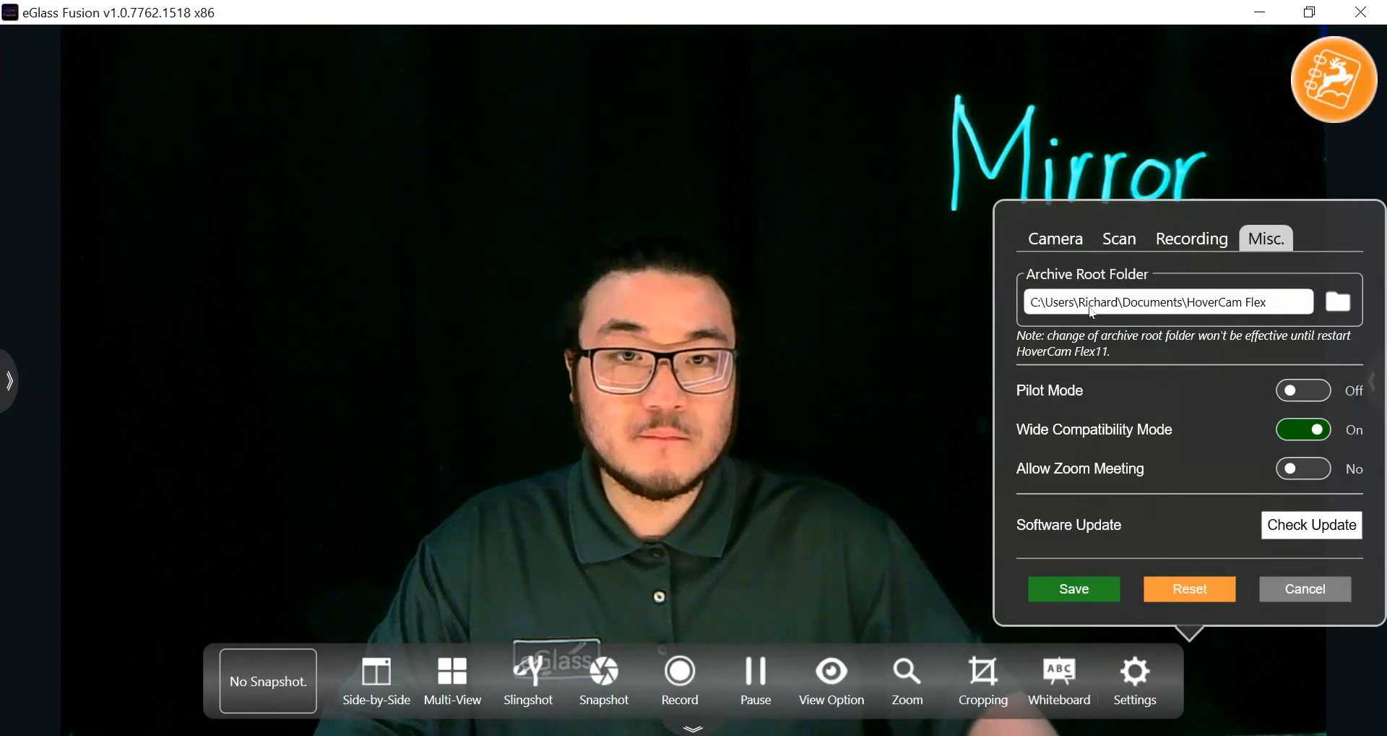
click(1055, 239)
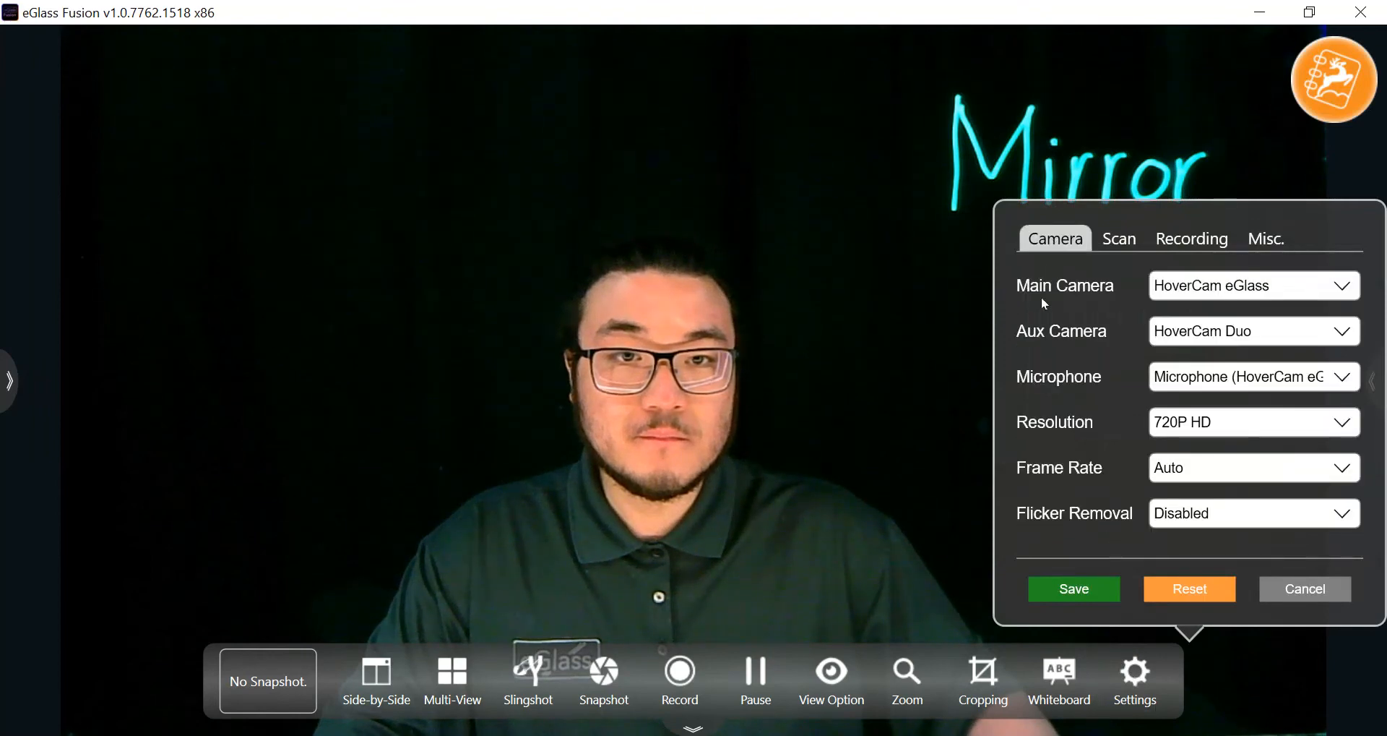
mouse_move(1097, 308)
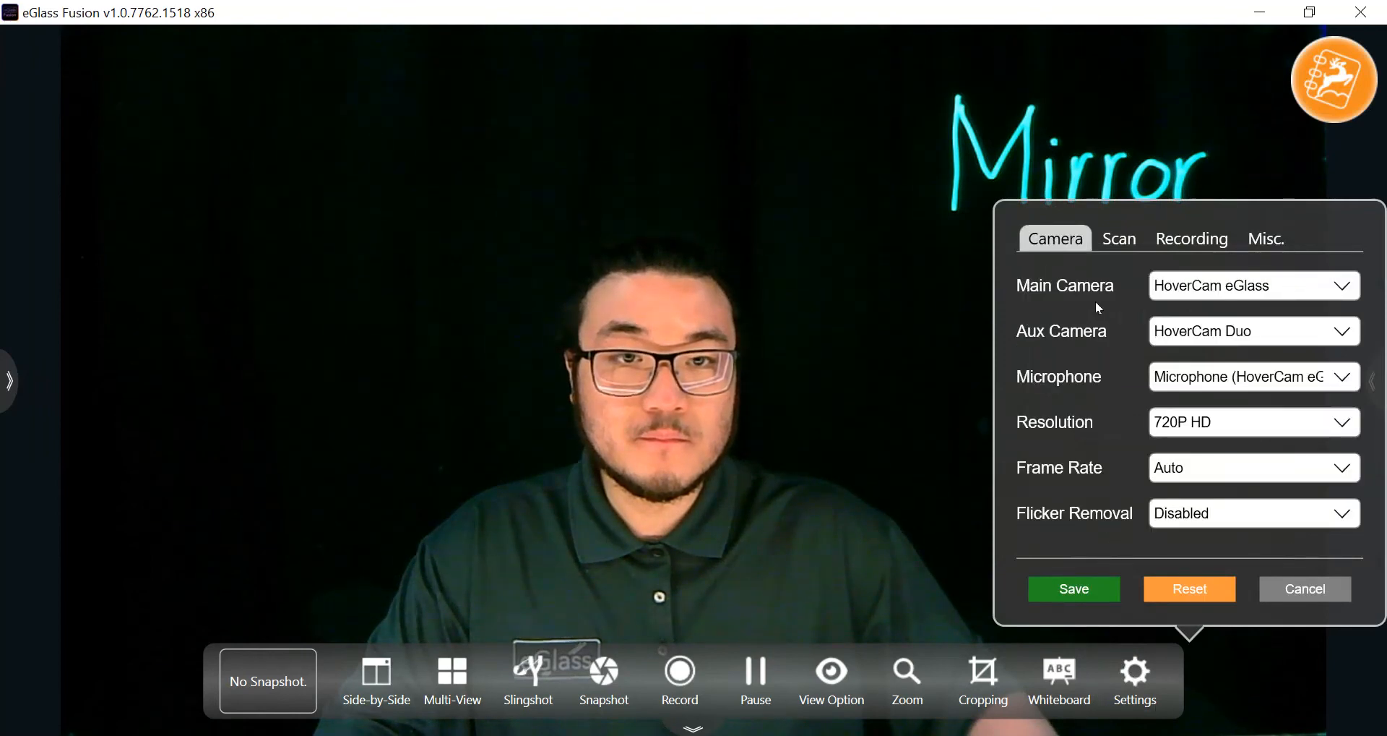
mouse_move(1120, 311)
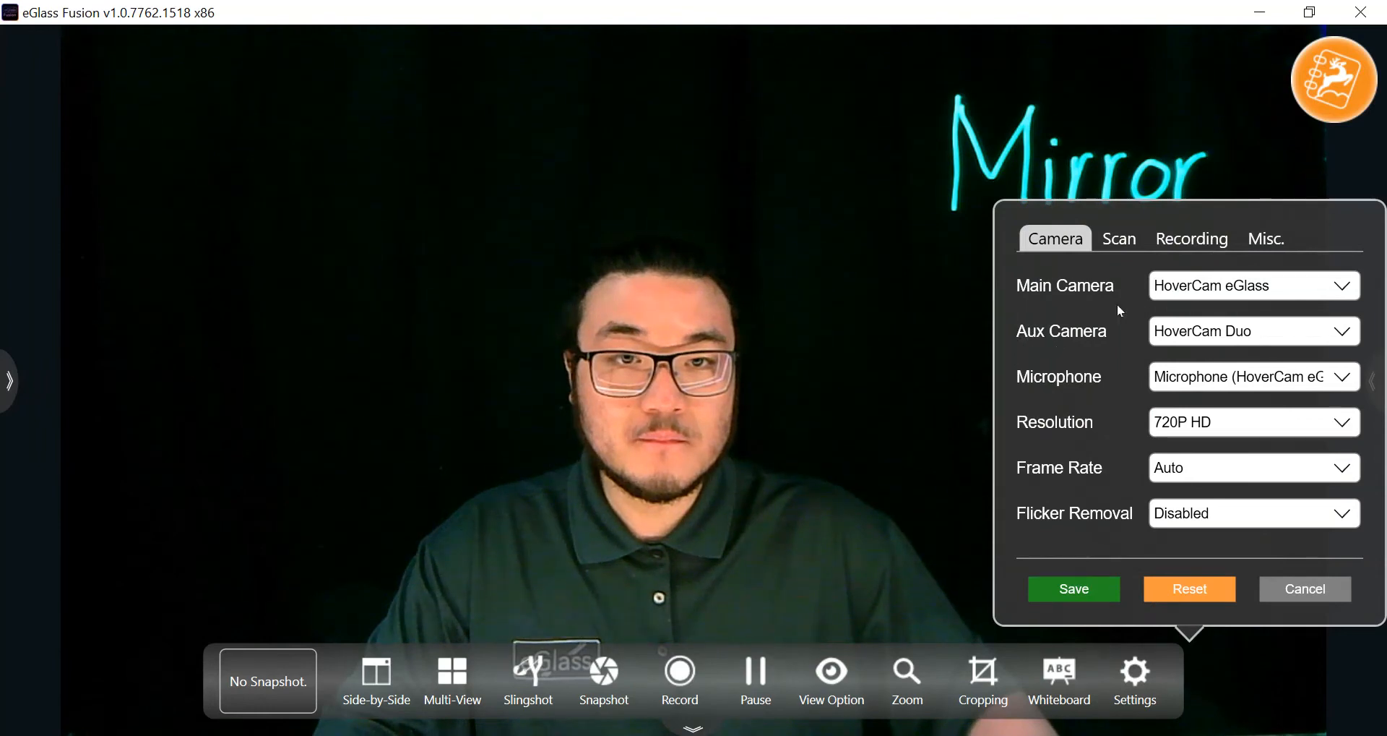
mouse_move(1200, 333)
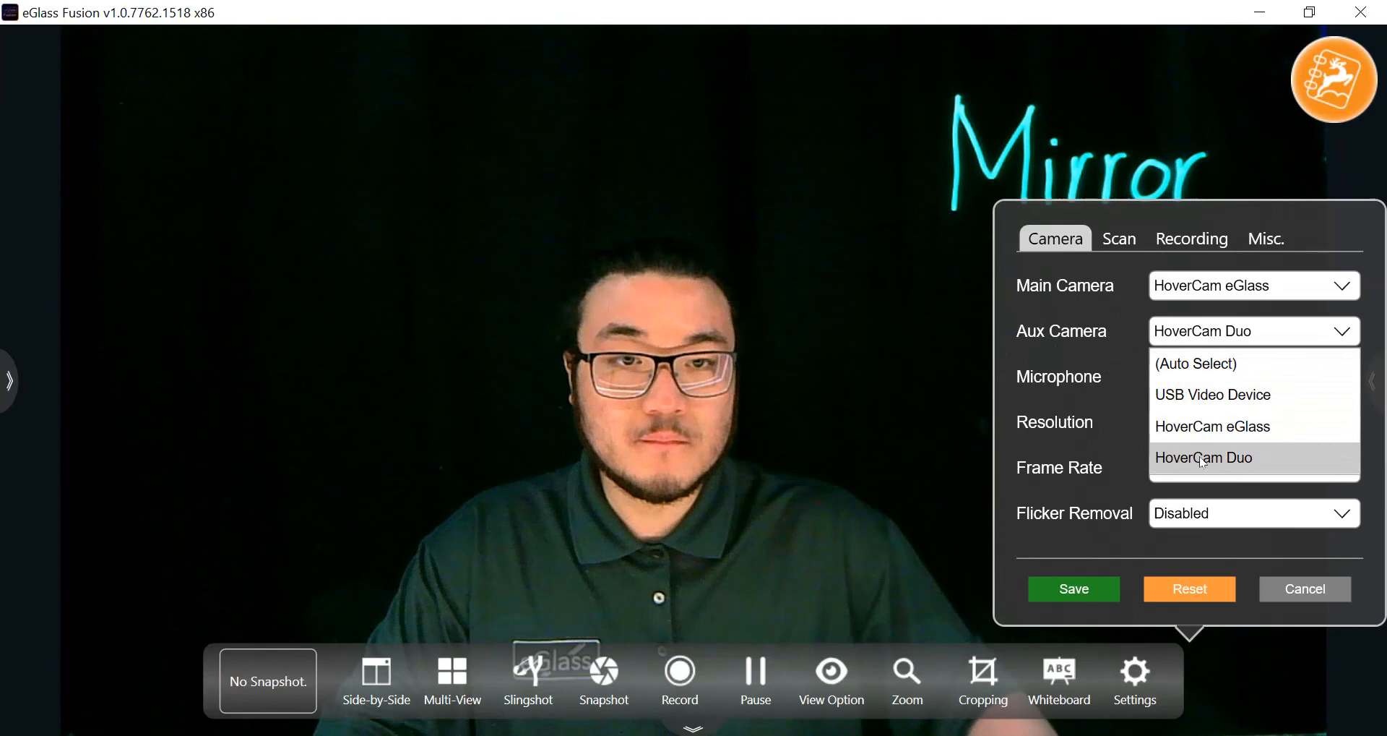
click(1204, 458)
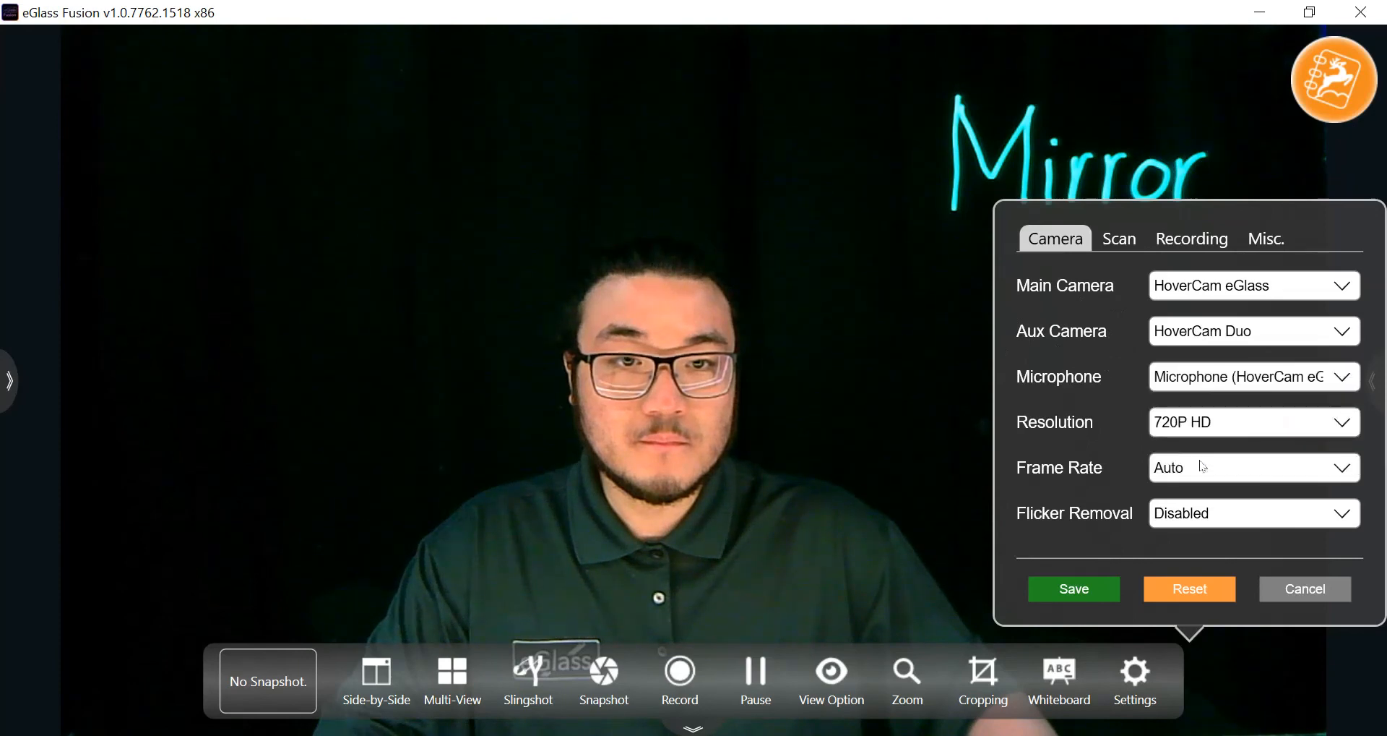
mouse_move(1110, 571)
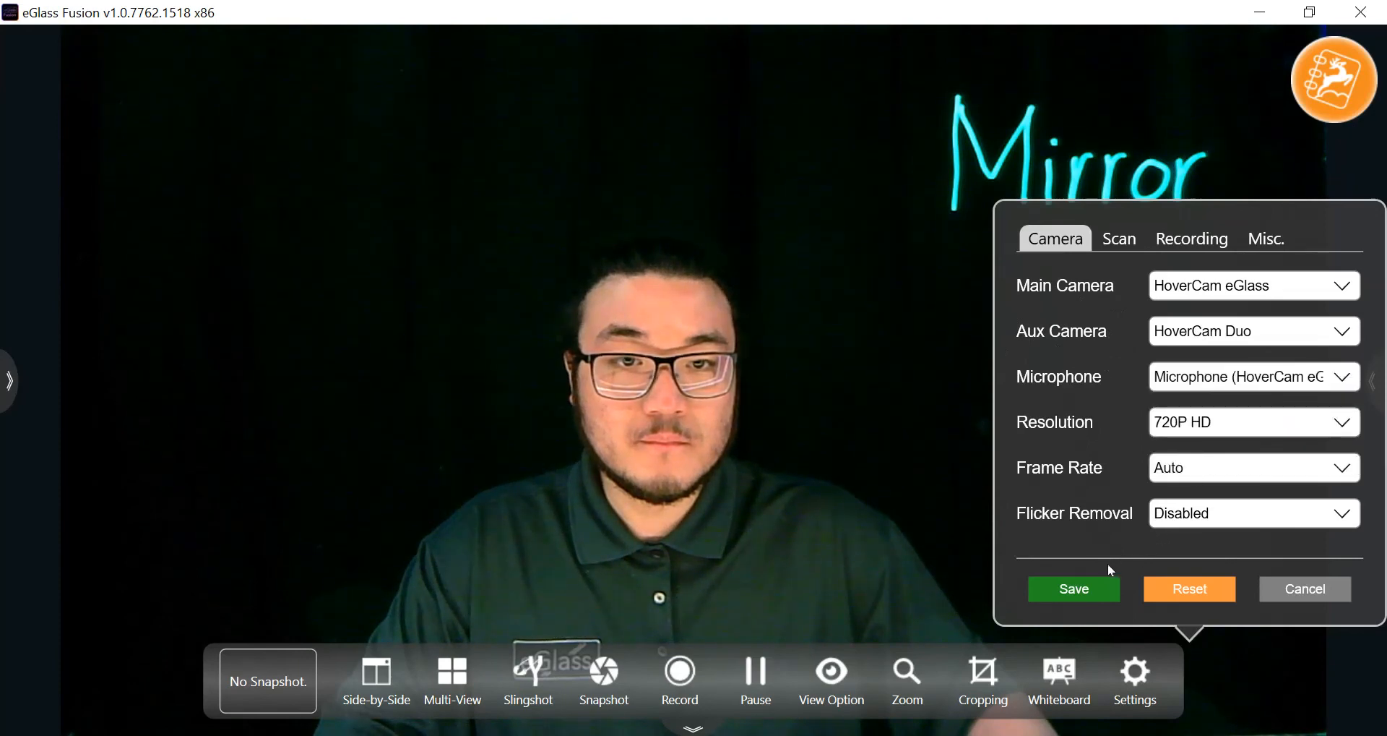
Review the Scan, Recording and Misc. settings tabs and save the settings
click(1119, 239)
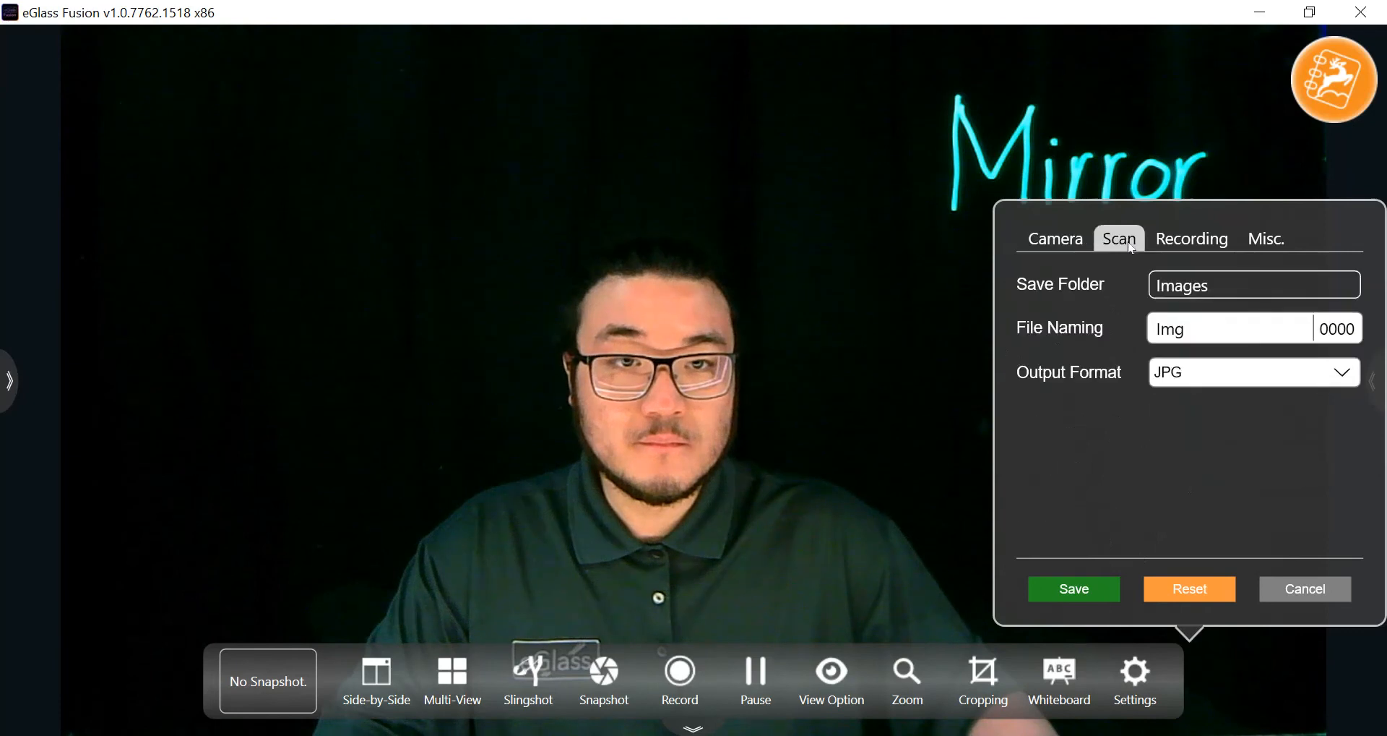
mouse_move(1135, 310)
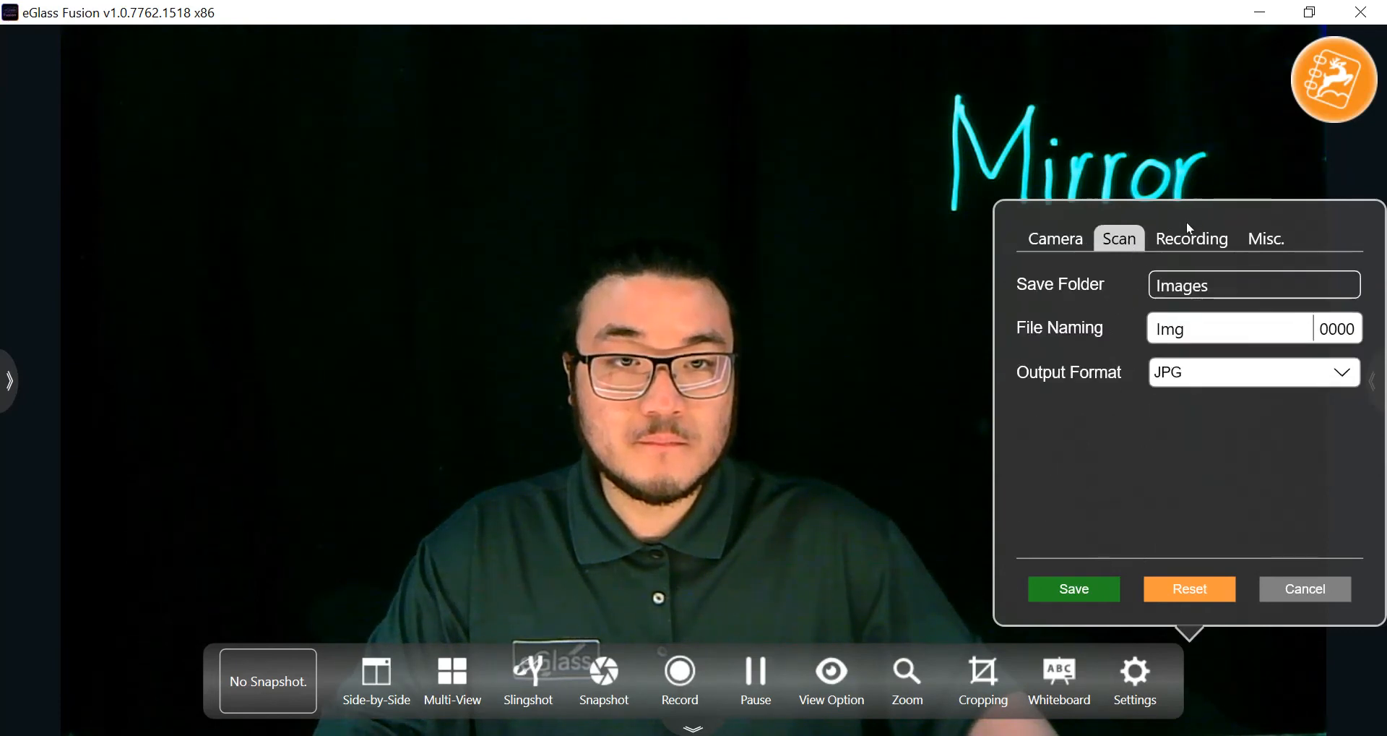
click(1191, 239)
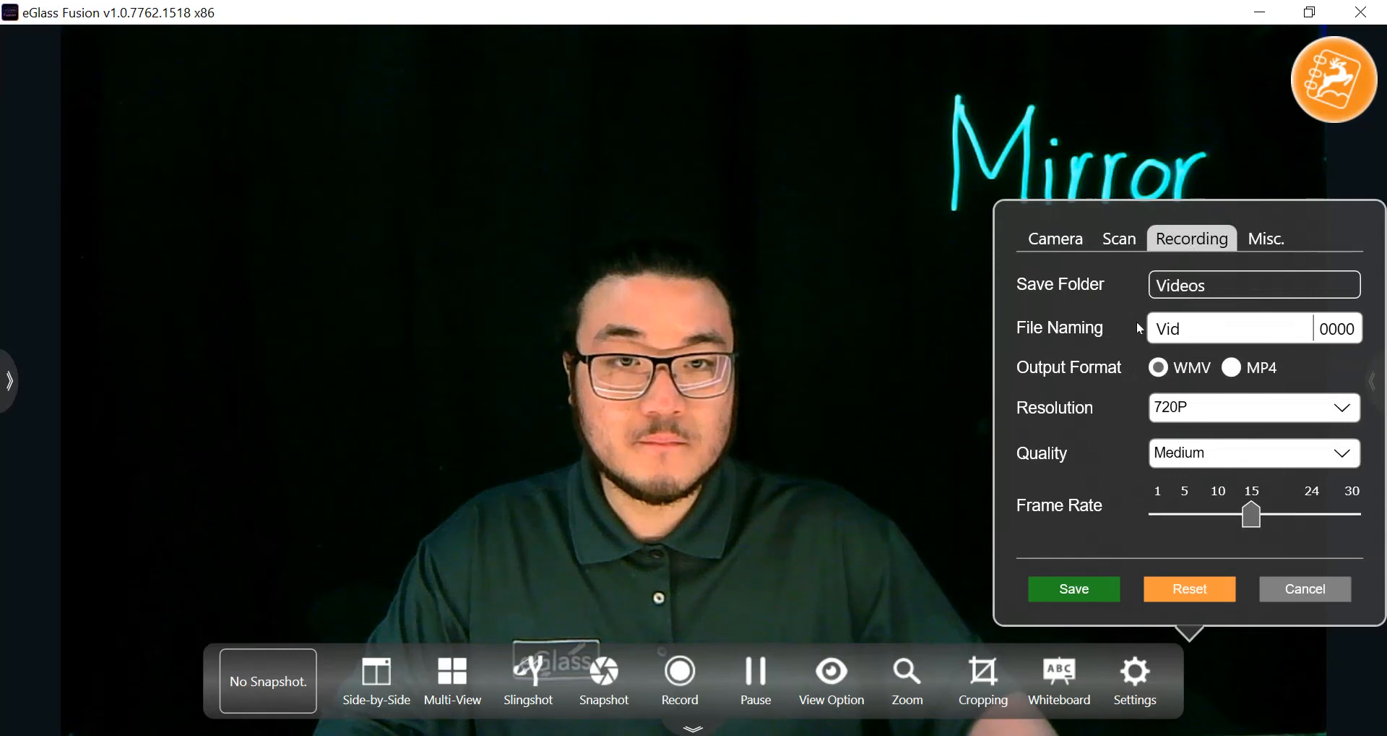
mouse_move(1156, 478)
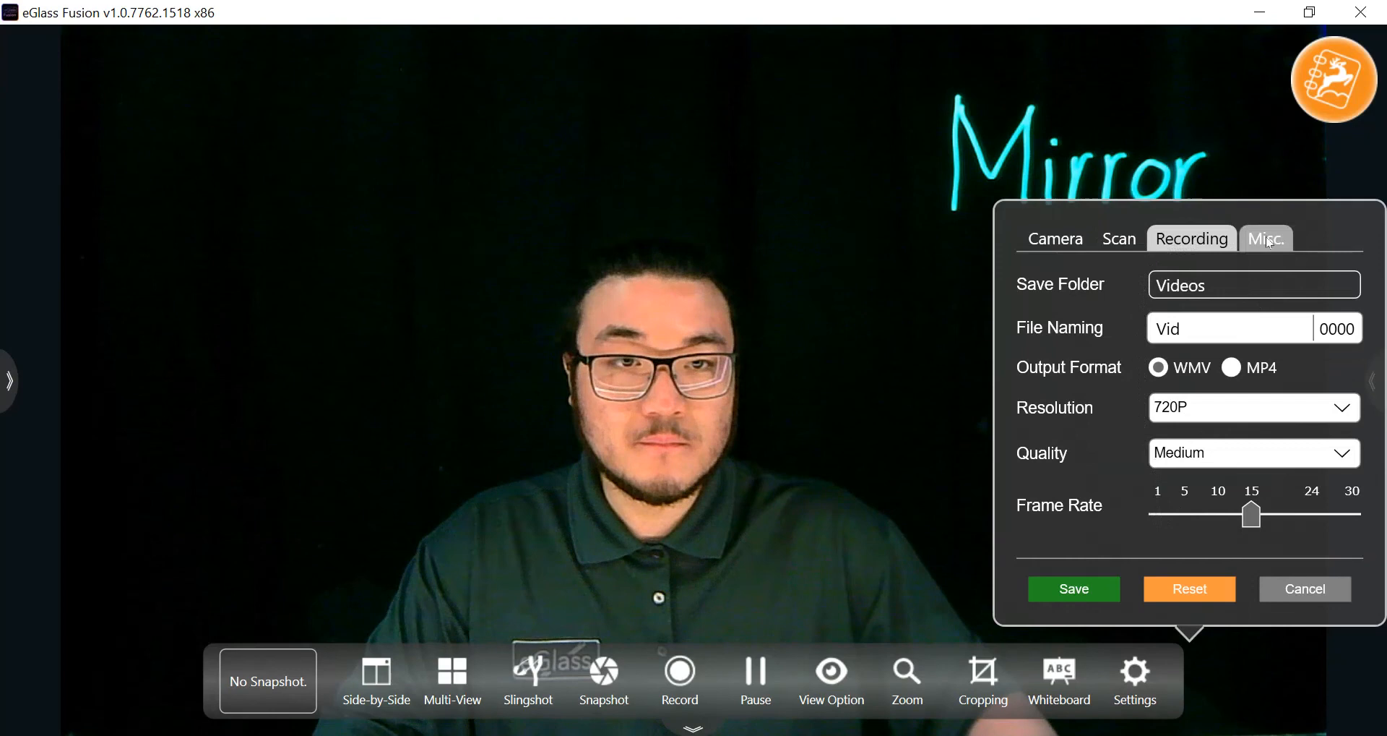
click(1266, 239)
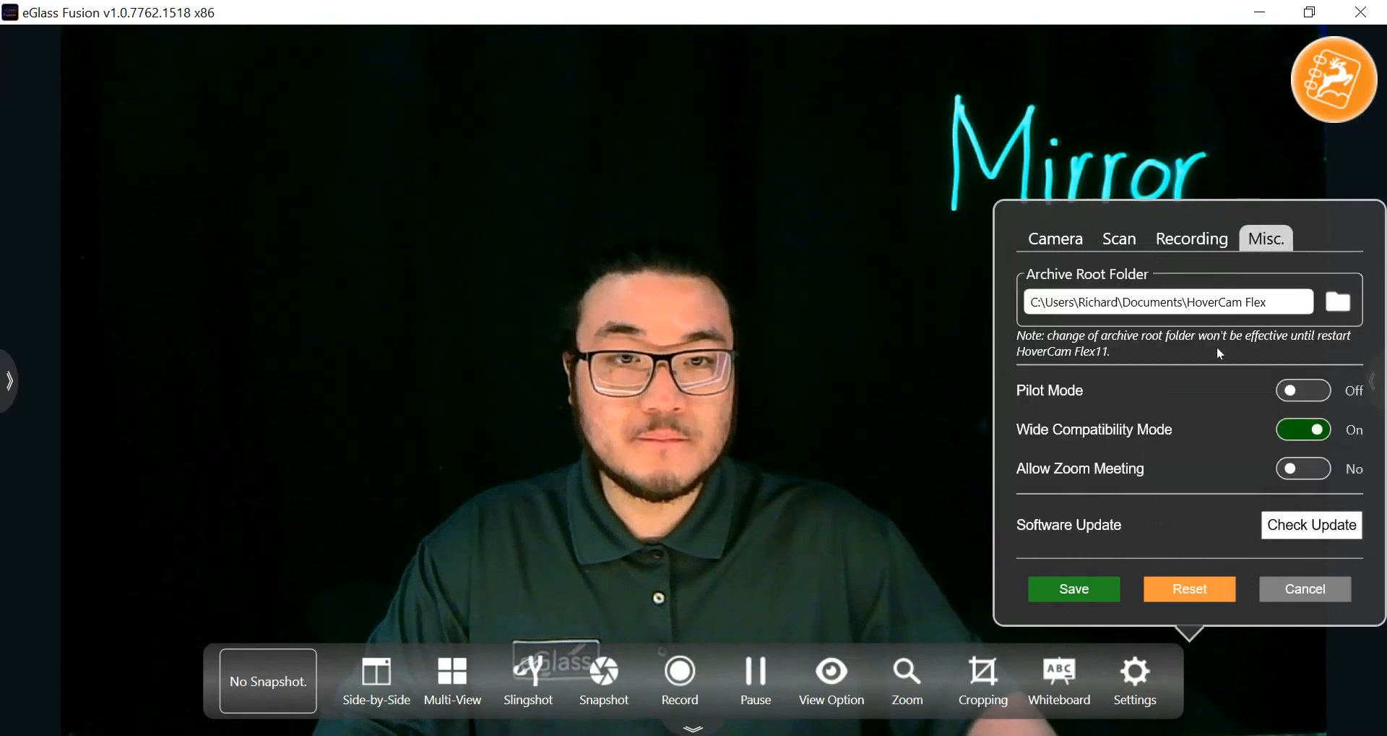
mouse_move(1266, 324)
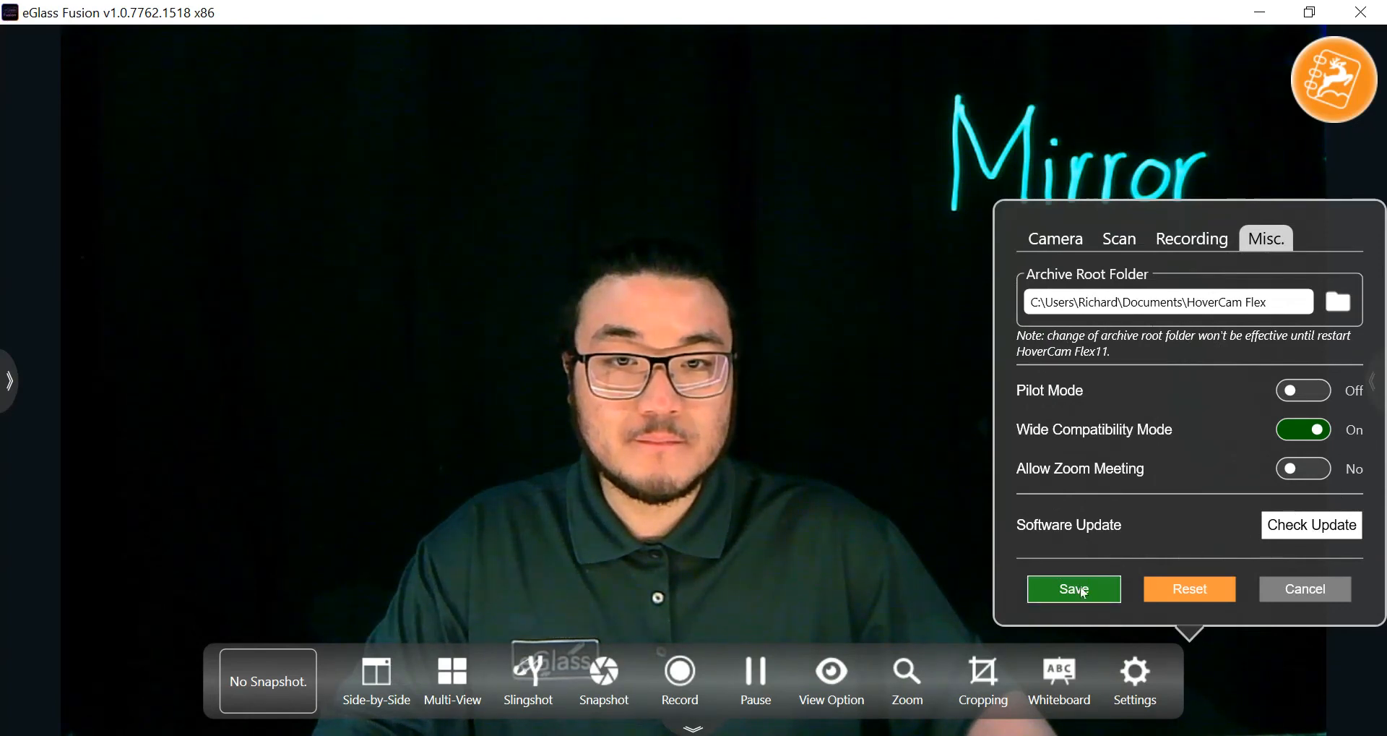
click(1074, 588)
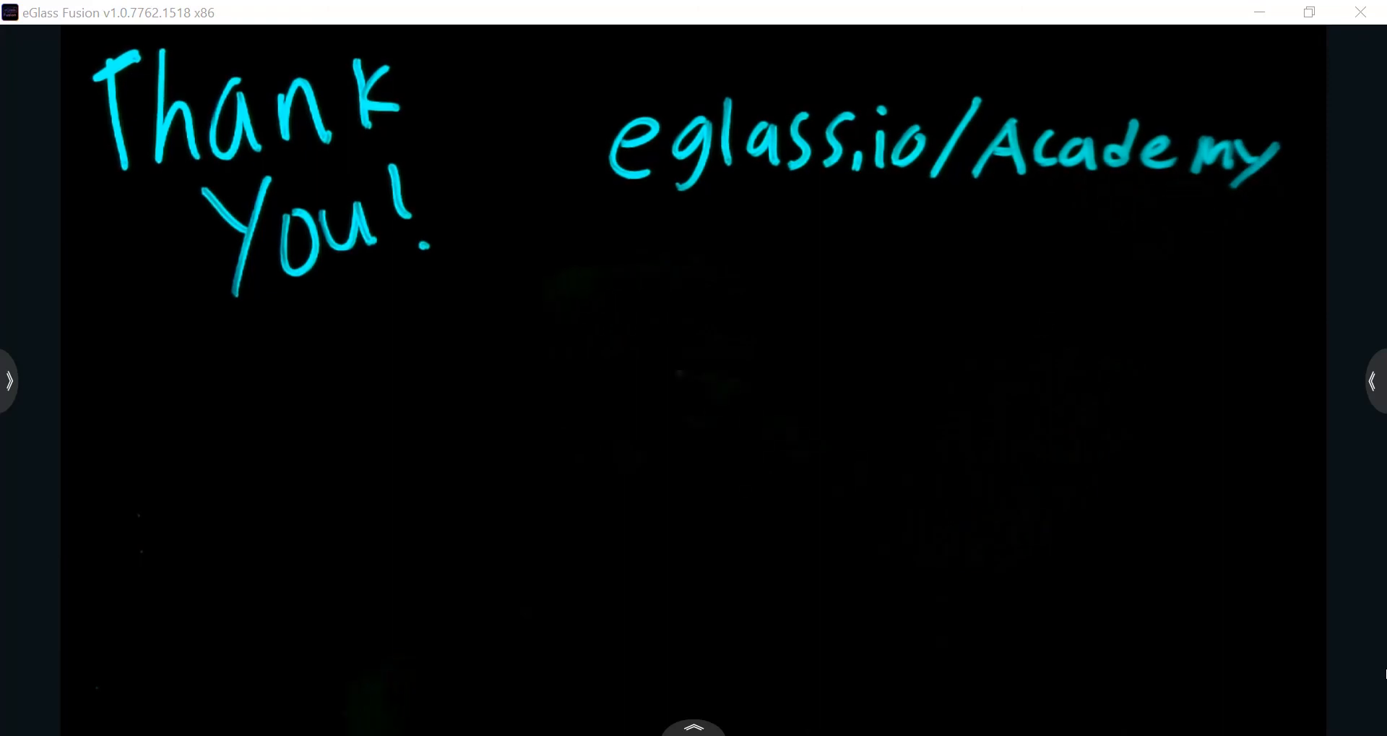
Start handwriting a contact address ('hey@') beneath the Thank You! eglass.io/Academy message
text(hey@)
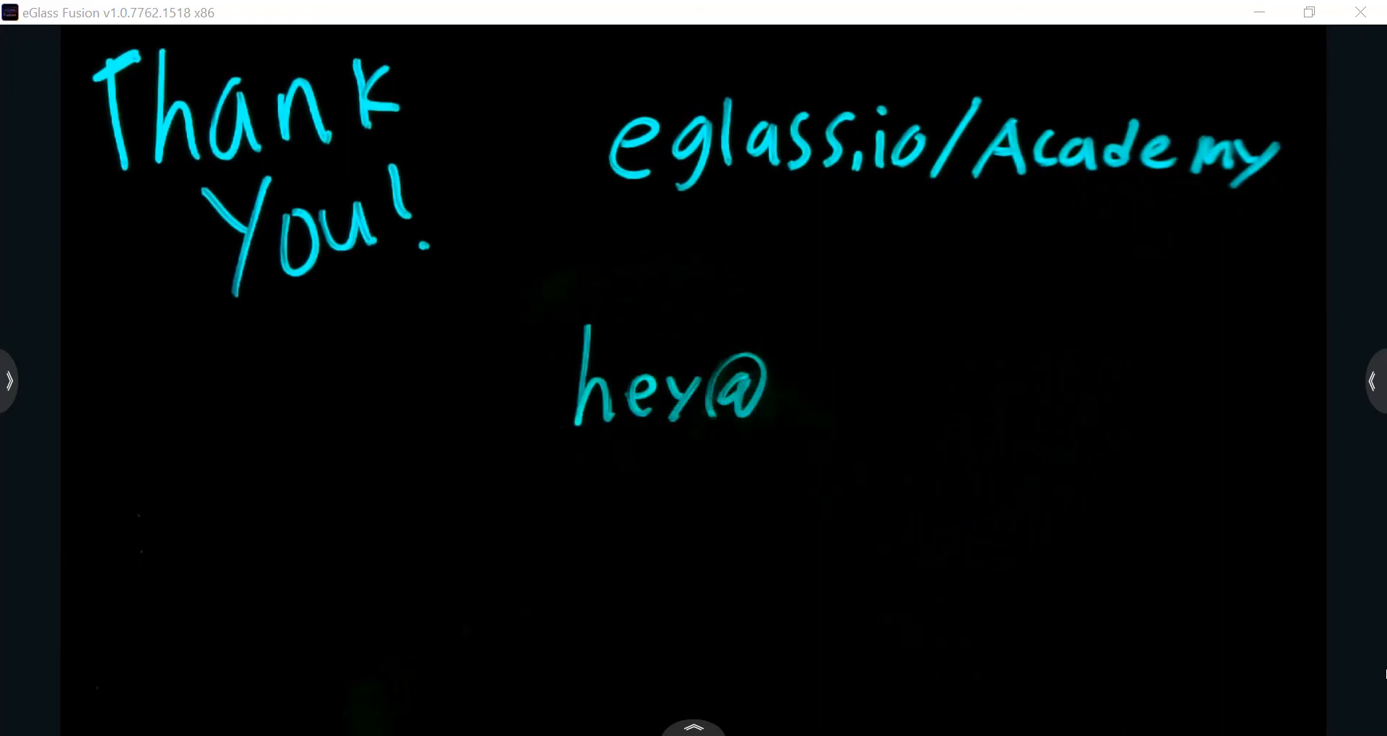